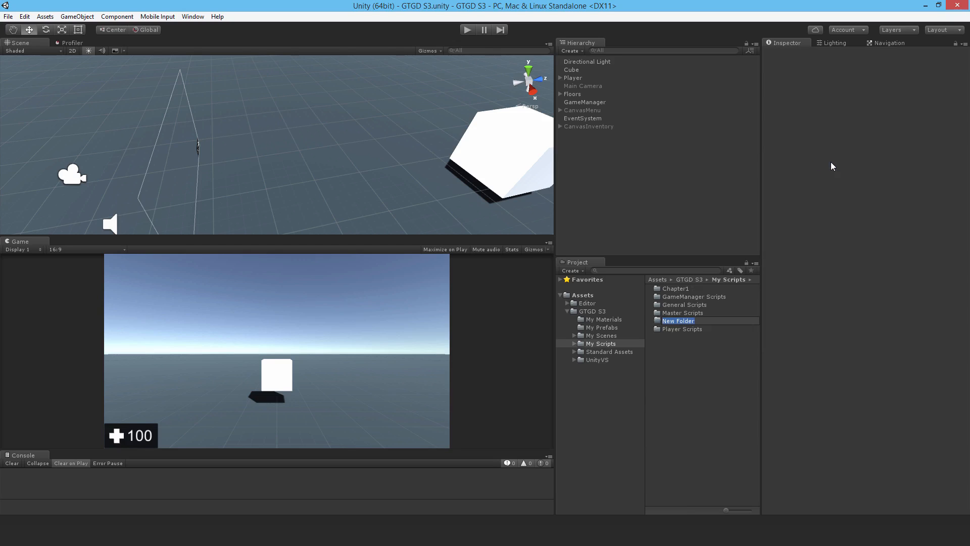
Step: Name the new folder under My Scripts 'Item Scripts'
type("Item Scripts")
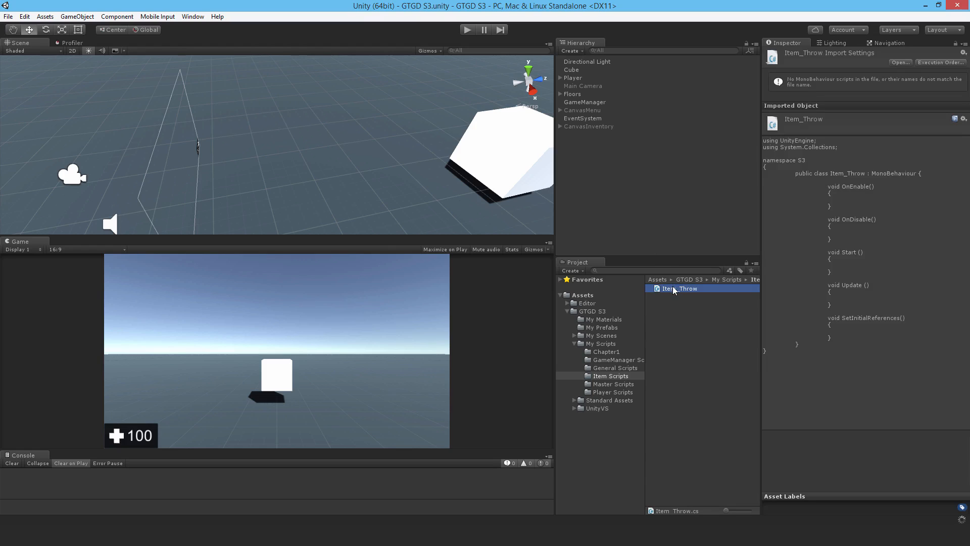
Step: Open Item_Throw and declare private itemMaster, myTransform, myRigidbody and Vector3 throwDirection fields
double_click(679, 289)
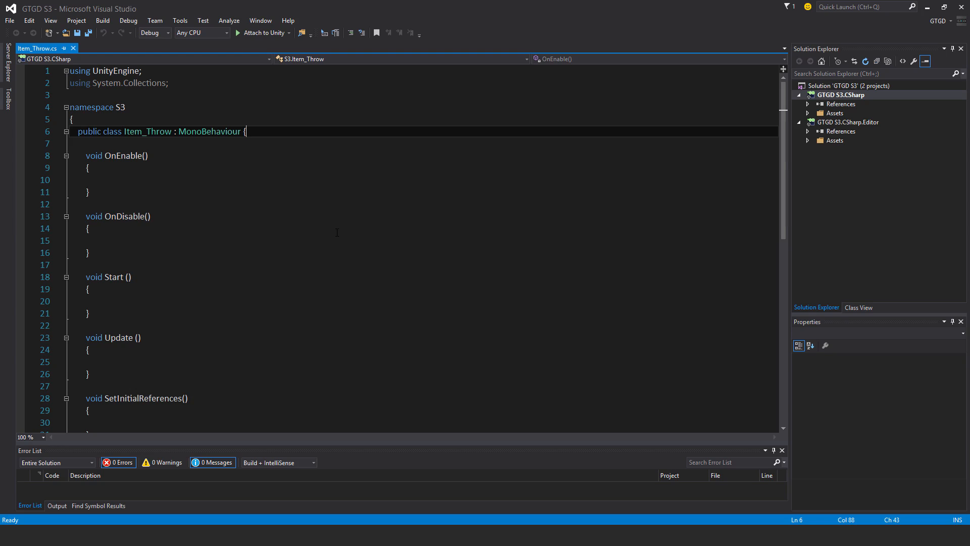
type("p")
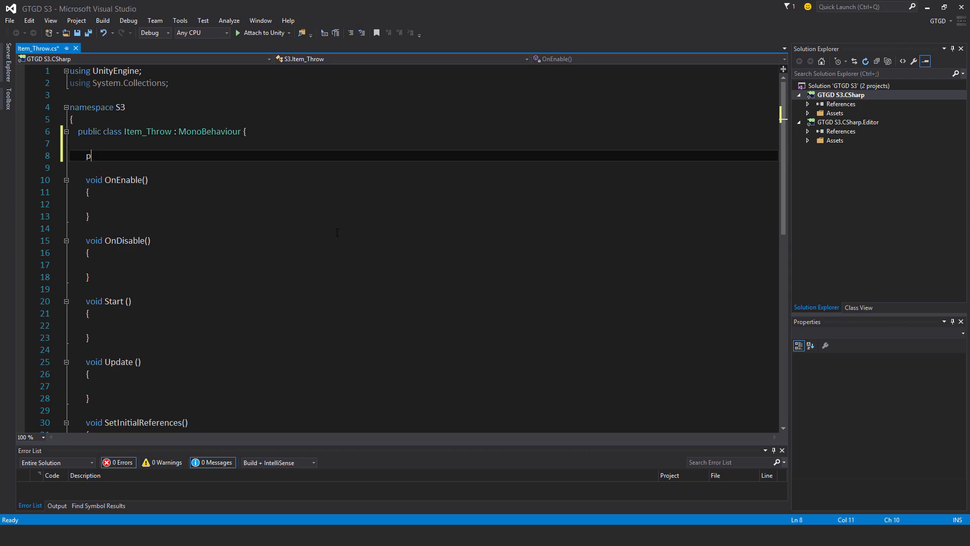
type("rivate itemm")
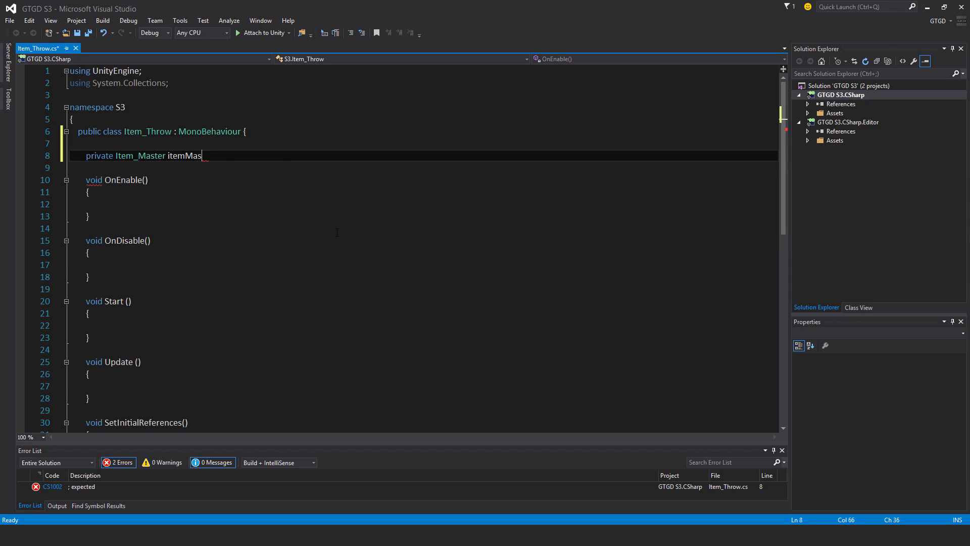
type("ter;")
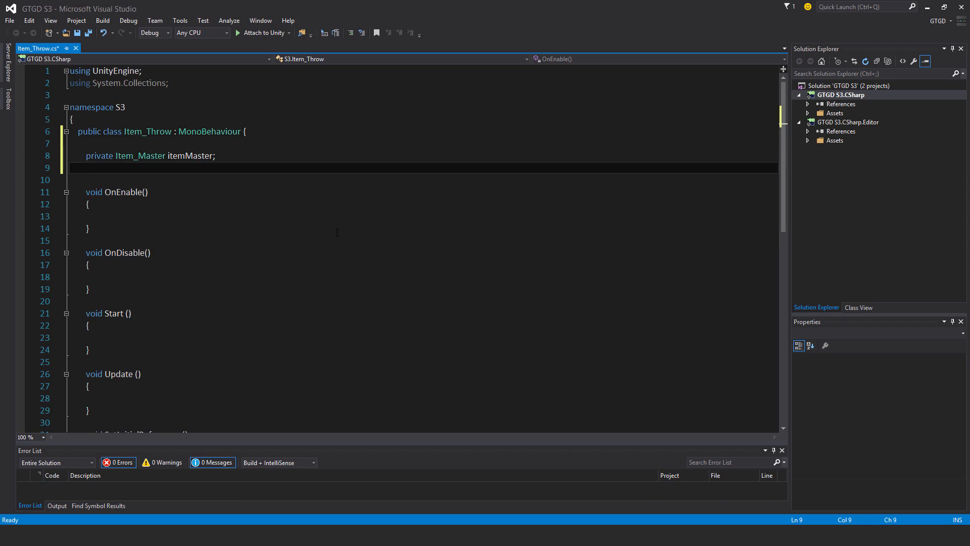
type("private t")
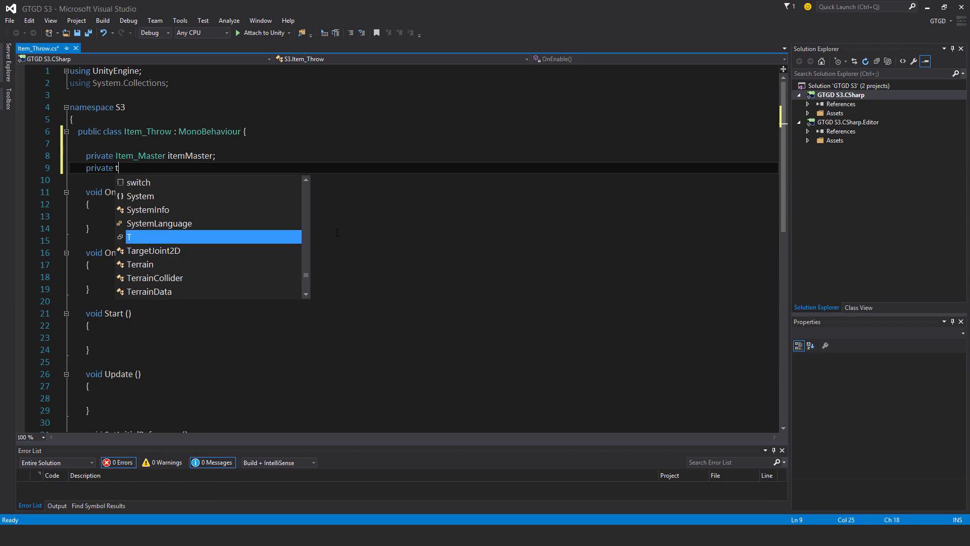
type("ransform m")
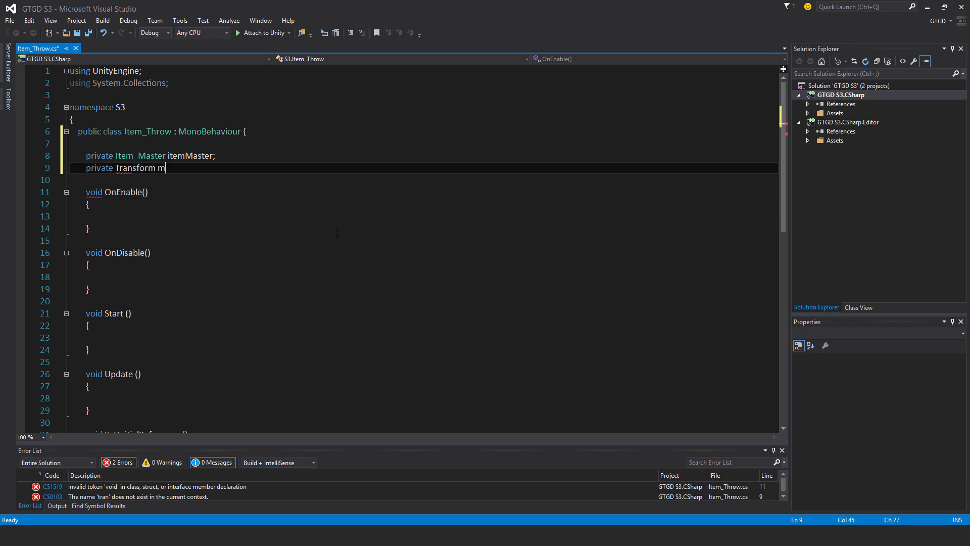
type("yTransform;")
left_click(423, 180)
type("priv")
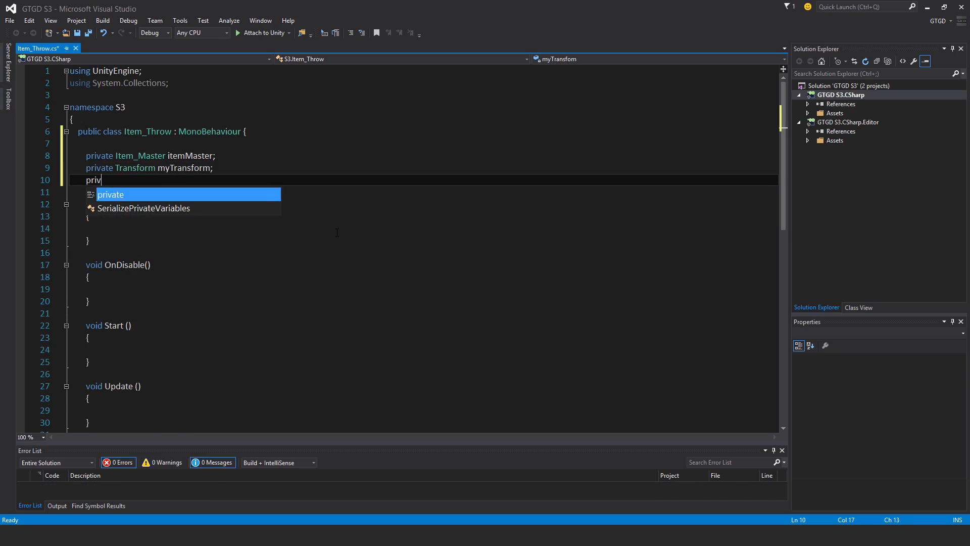
type("ate Rigidbody m")
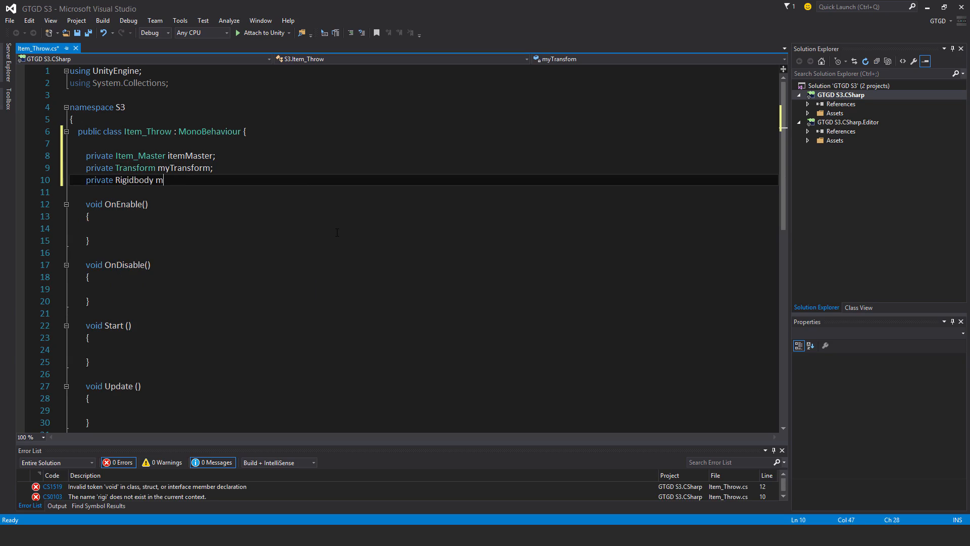
type("yRigidbody")
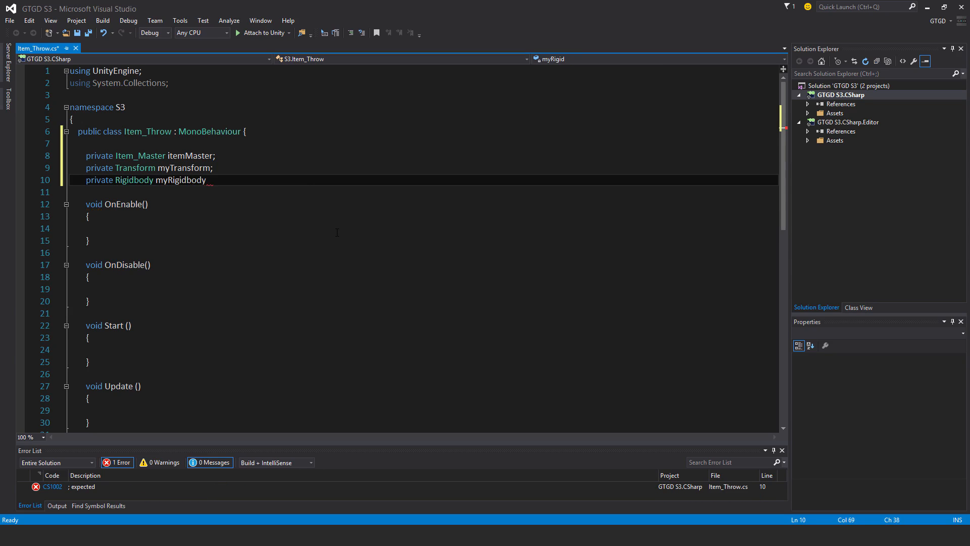
type(";")
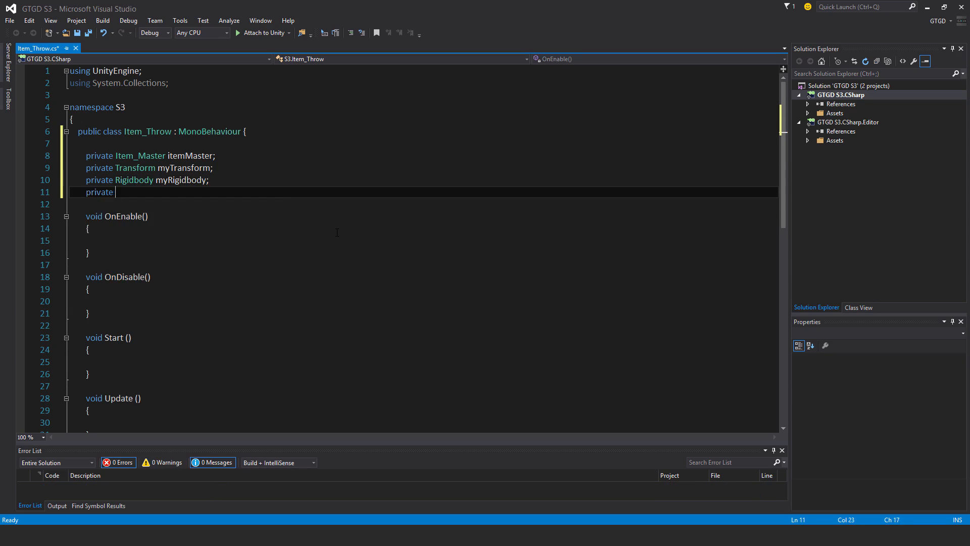
type("Vector3")
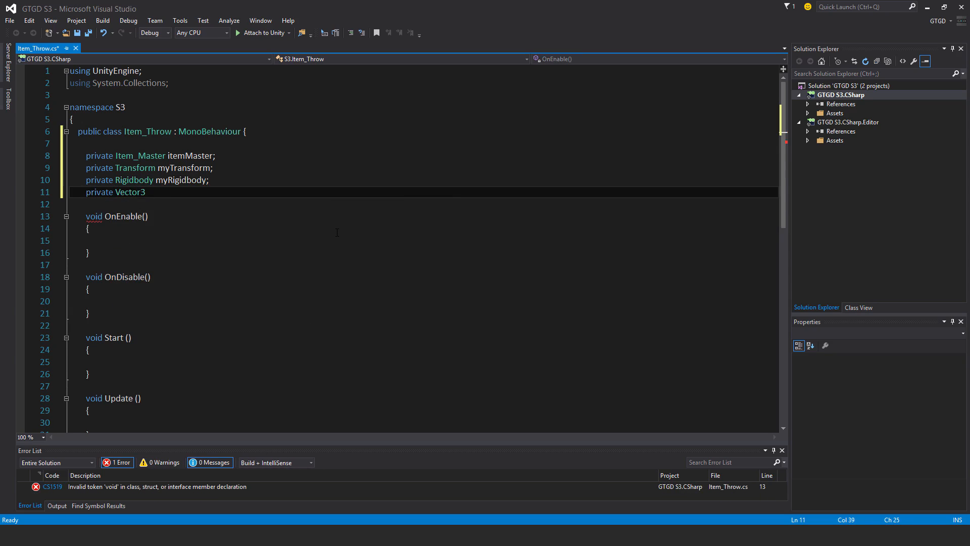
Step: Finish the throwDirection declaration and add a public bool canBeThrown field
type("throw")
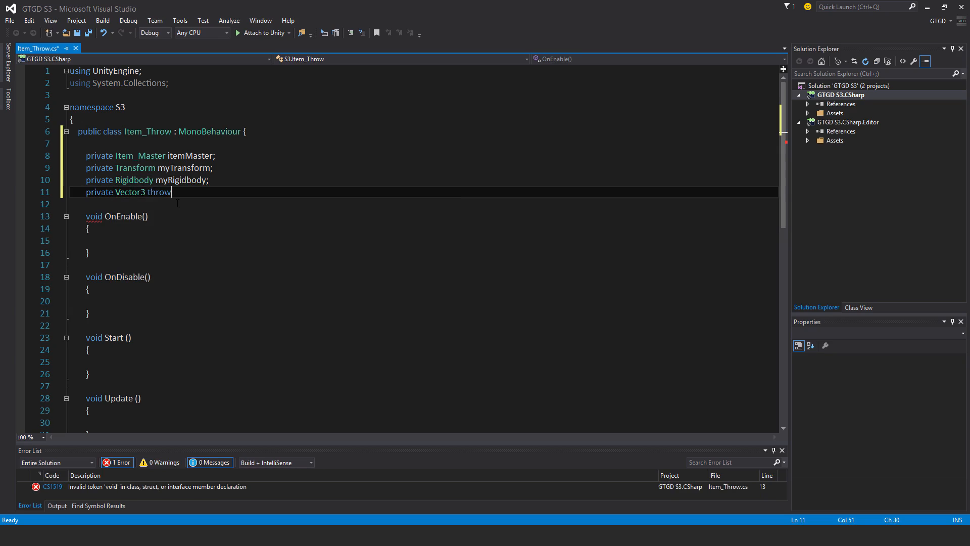
type("Direction;")
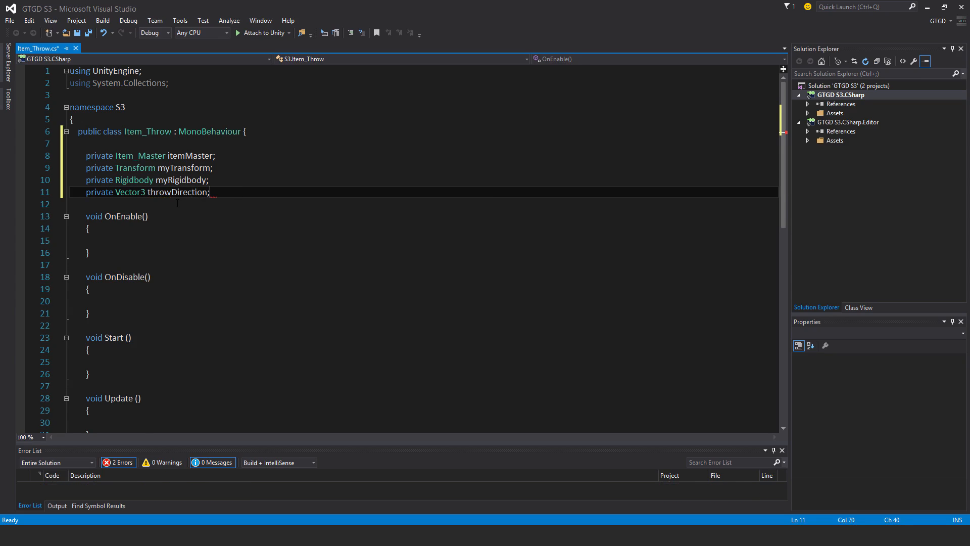
key("Enter")
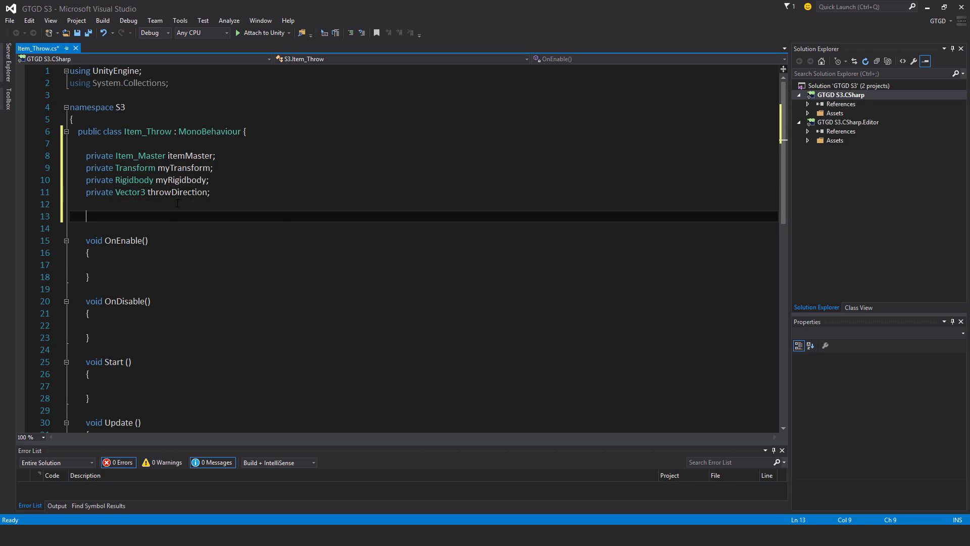
type("public bool canBeThr")
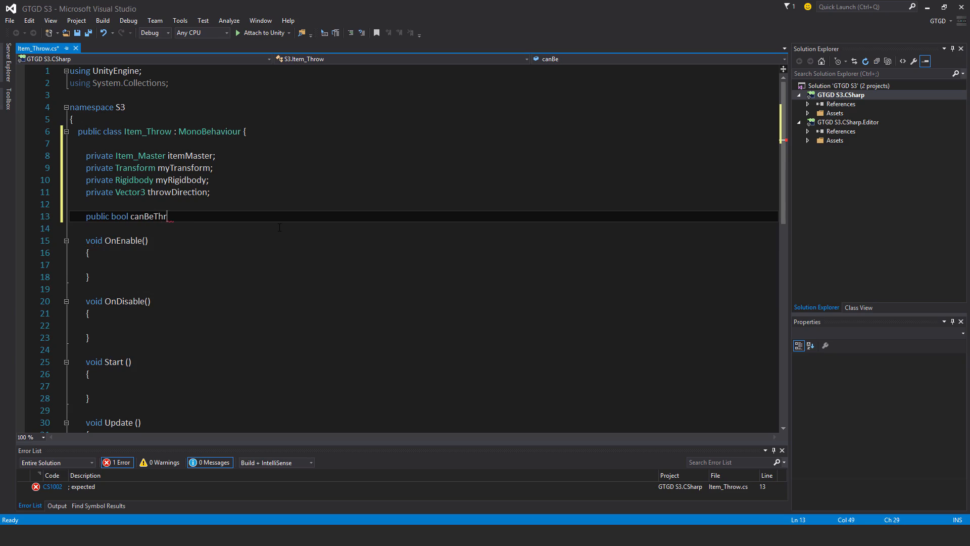
type("own;")
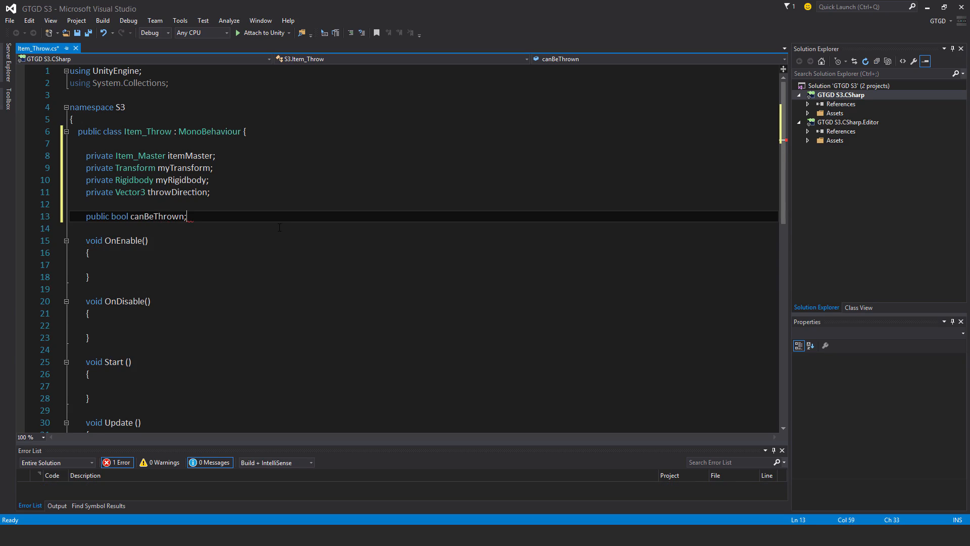
Step: Add public string throwButtonName and public float throwForce fields
type("public str")
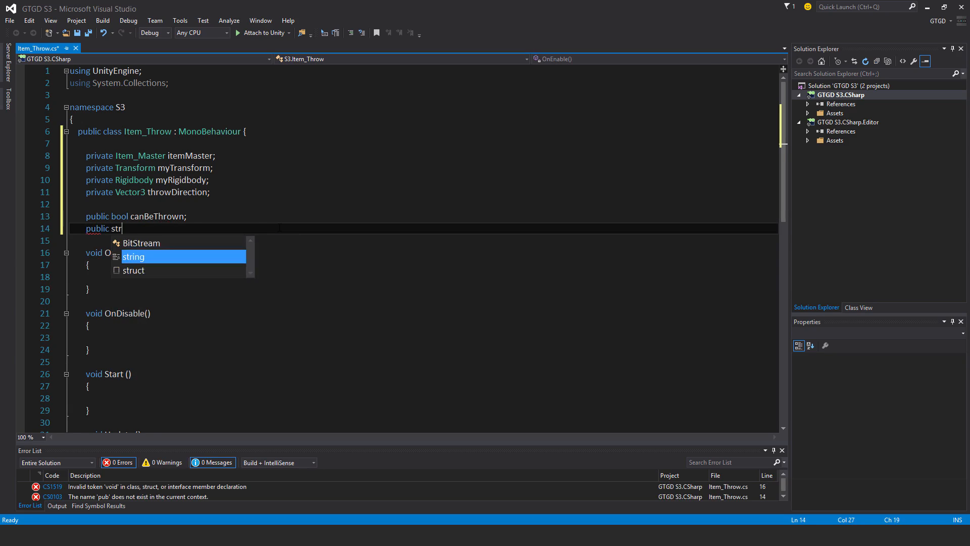
type("ing throw")
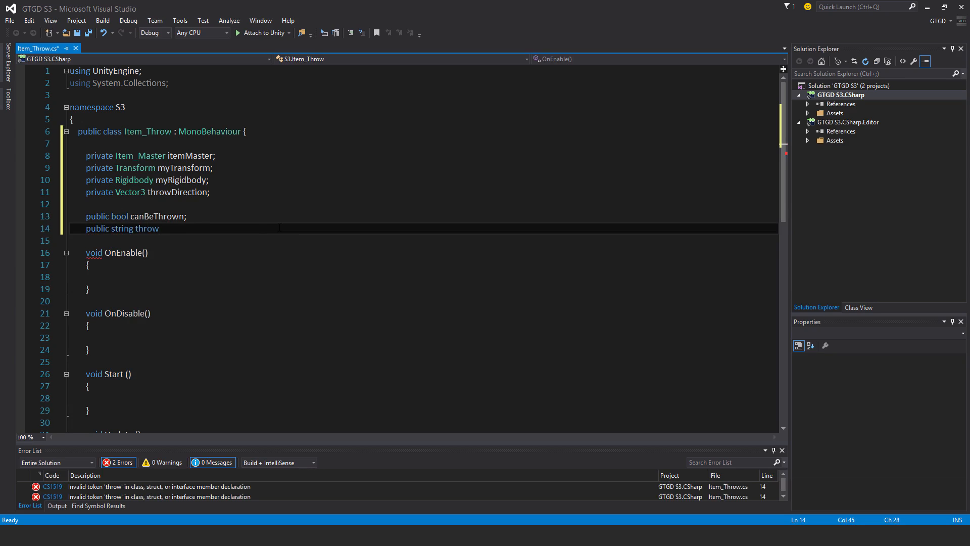
type("ButtonName;")
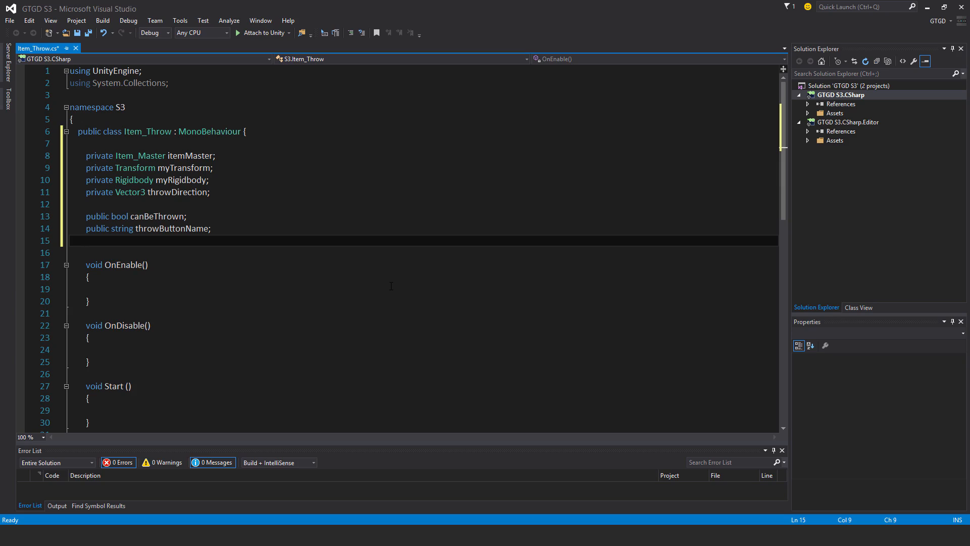
type("public float")
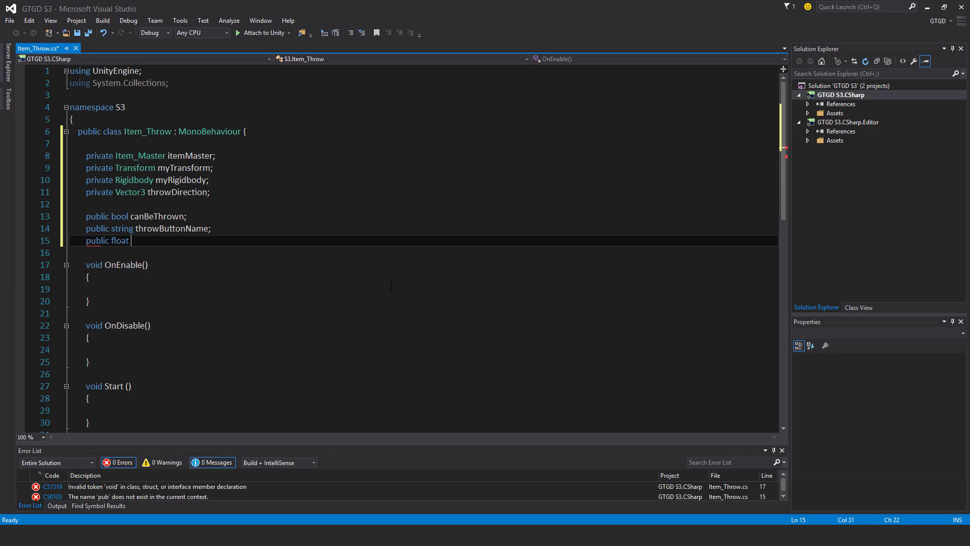
type("throwFo")
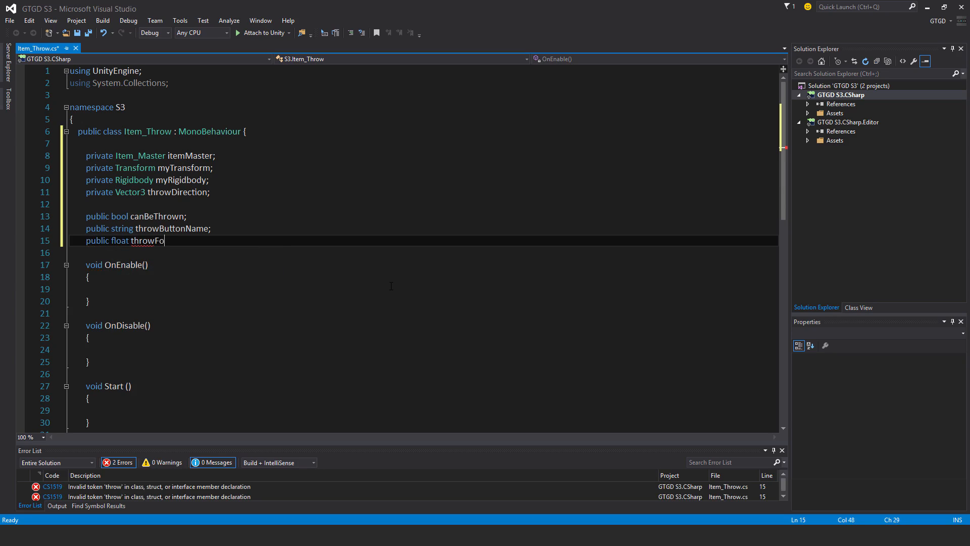
type("rce;")
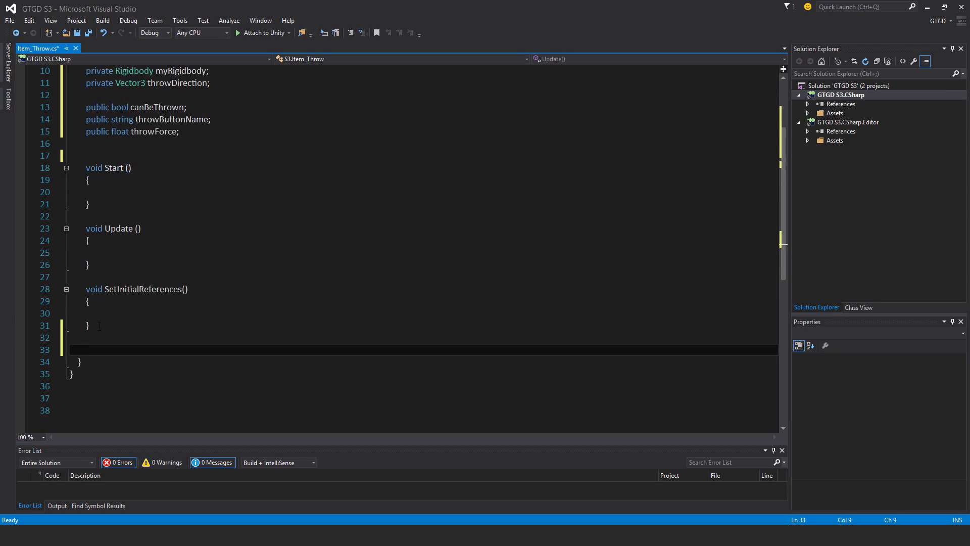
Step: Add empty void CheckForThrowInput, CarryOutThrowActions and HurlItem method stubs below Update
type("void CheckFor")
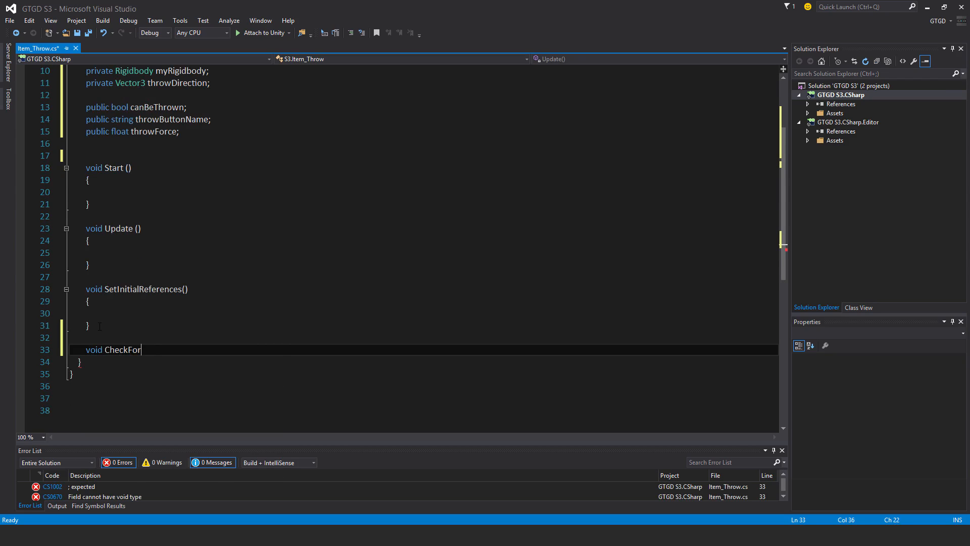
type("ThrowInput(")
type("{")
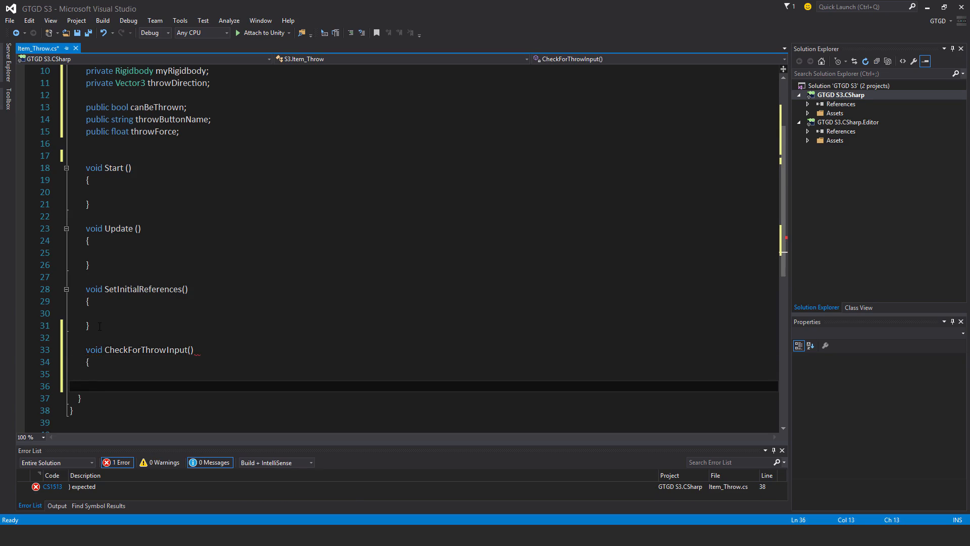
type("void")
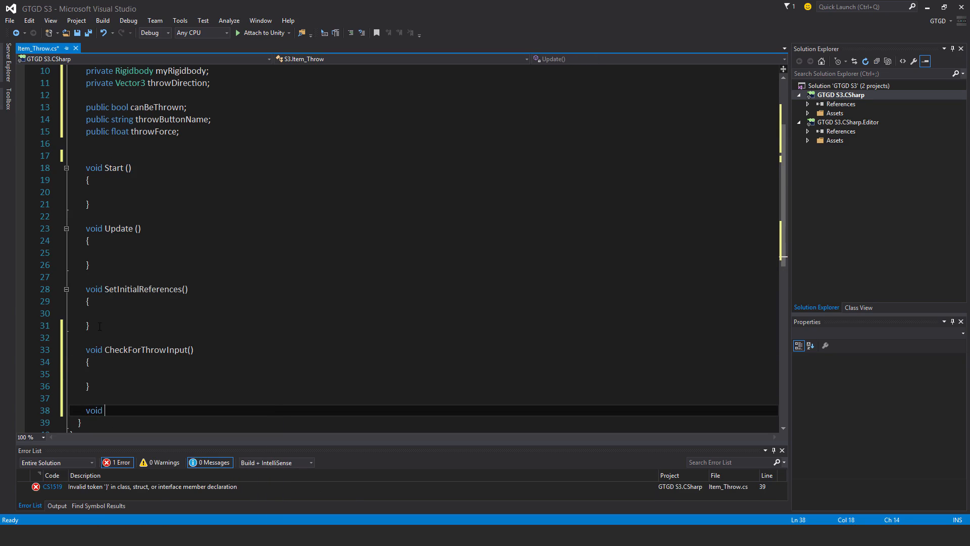
type("Carry")
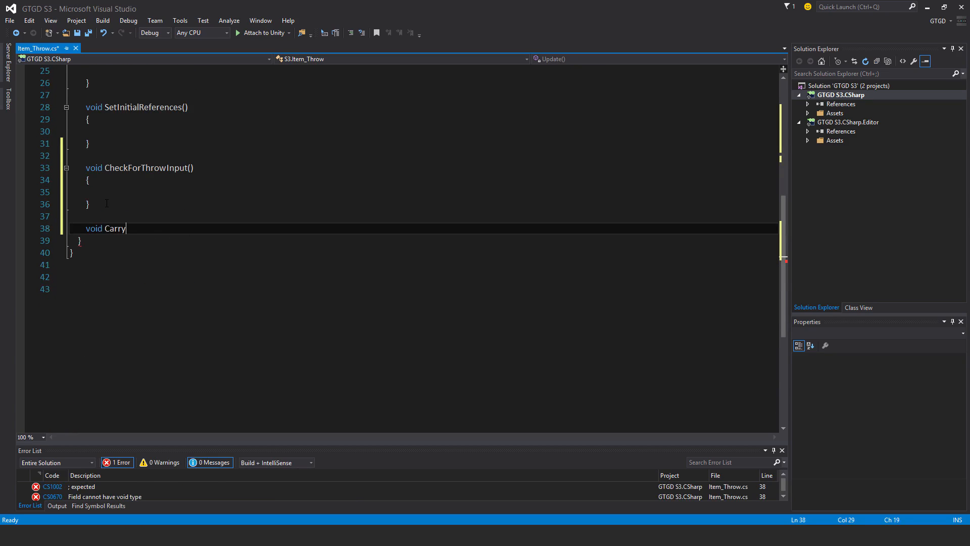
type("OutThrowAc")
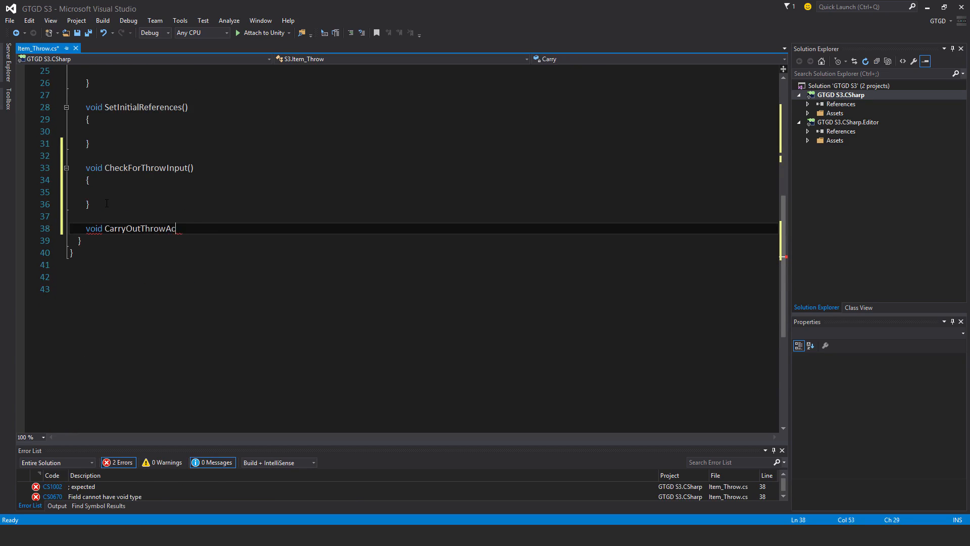
type("tions()")
type("{")
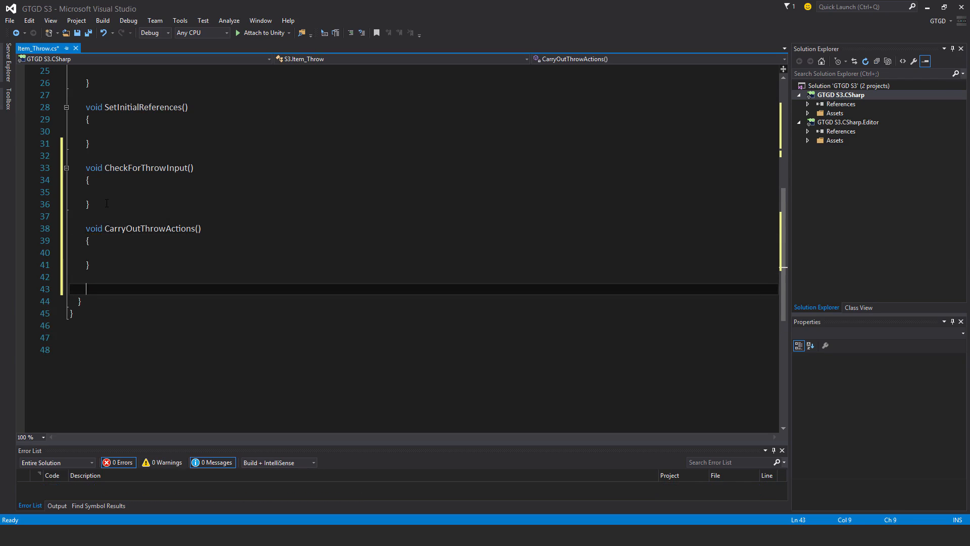
type("void Hurl")
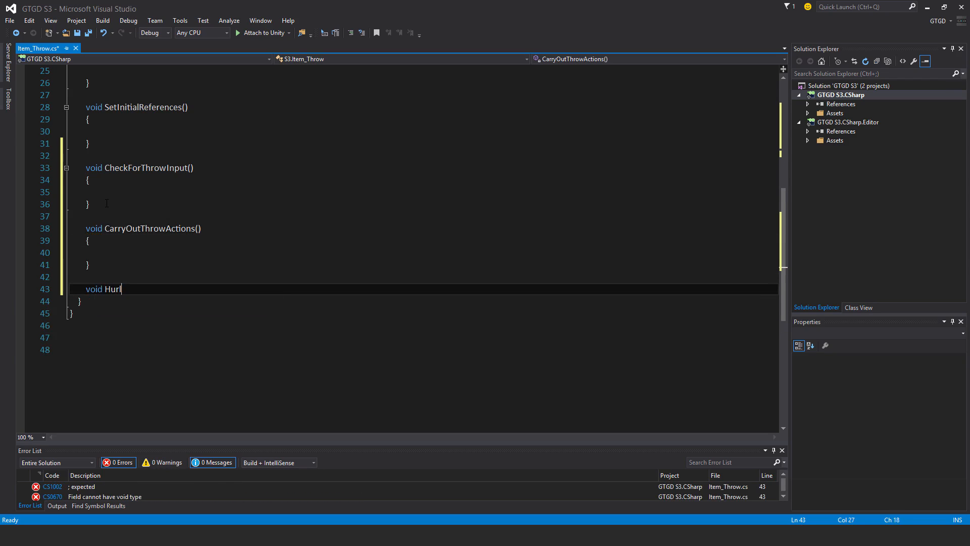
type("Item()")
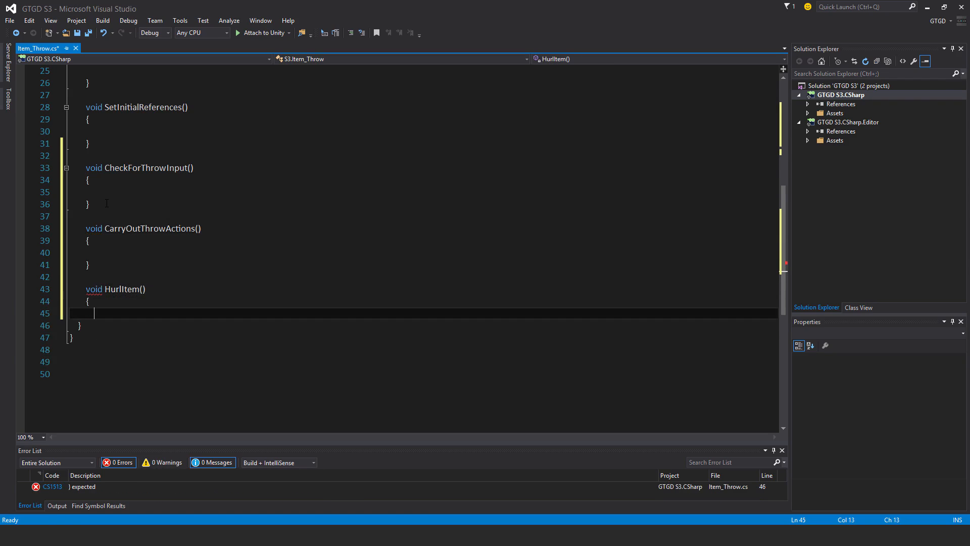
key("enter")
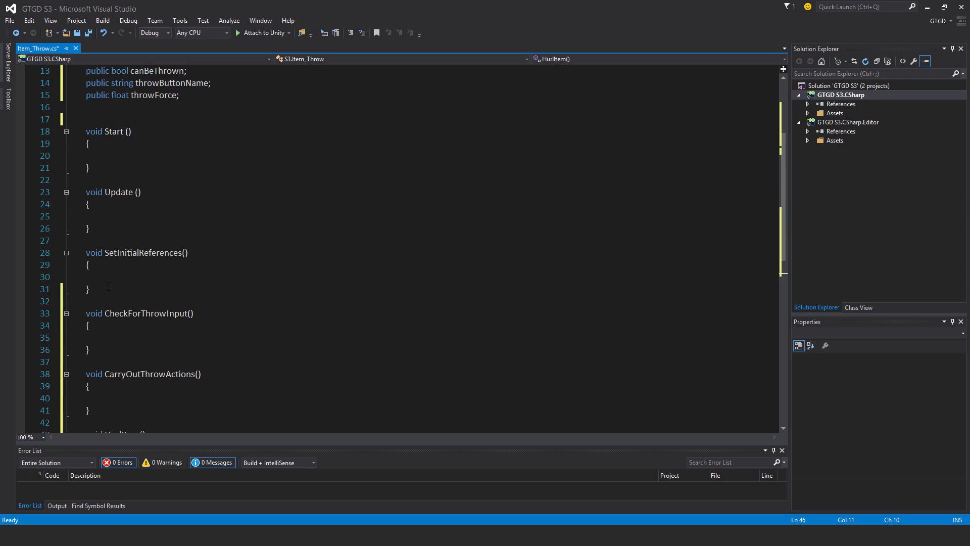
Step: In SetInitialReferences, assign itemMaster via GetComponent<Item_Master>, myTransform, and start the Rigidbody GetComponent
left_click(108, 276)
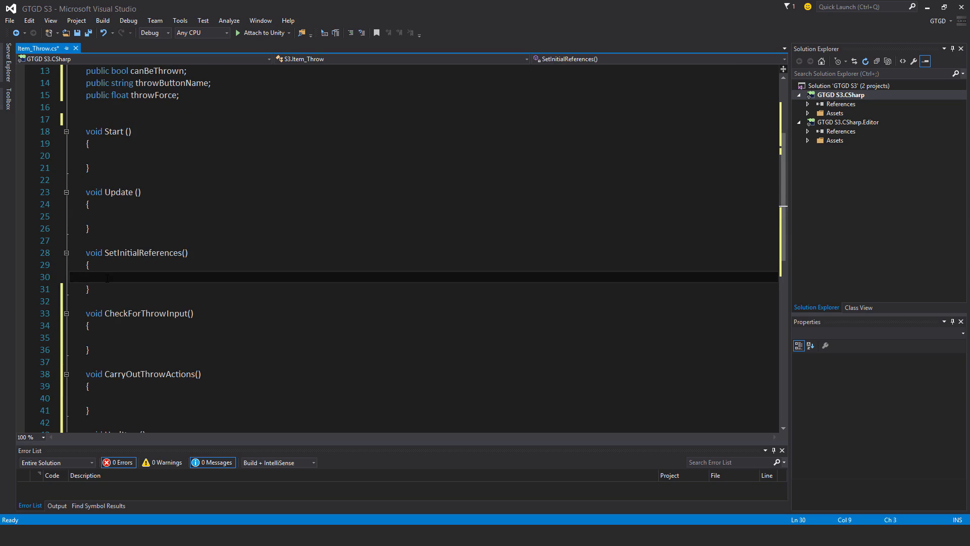
type("itemMaster =")
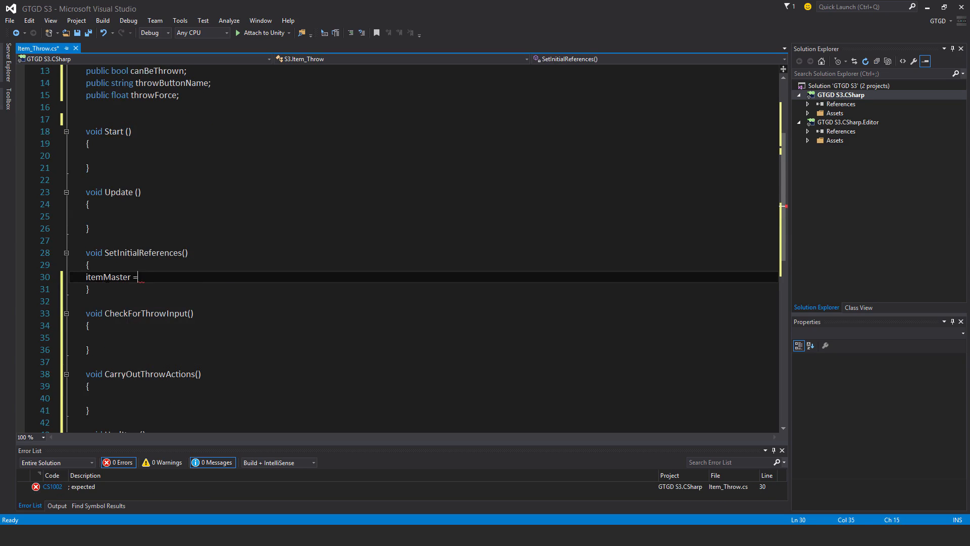
type("GetComponent<>()")
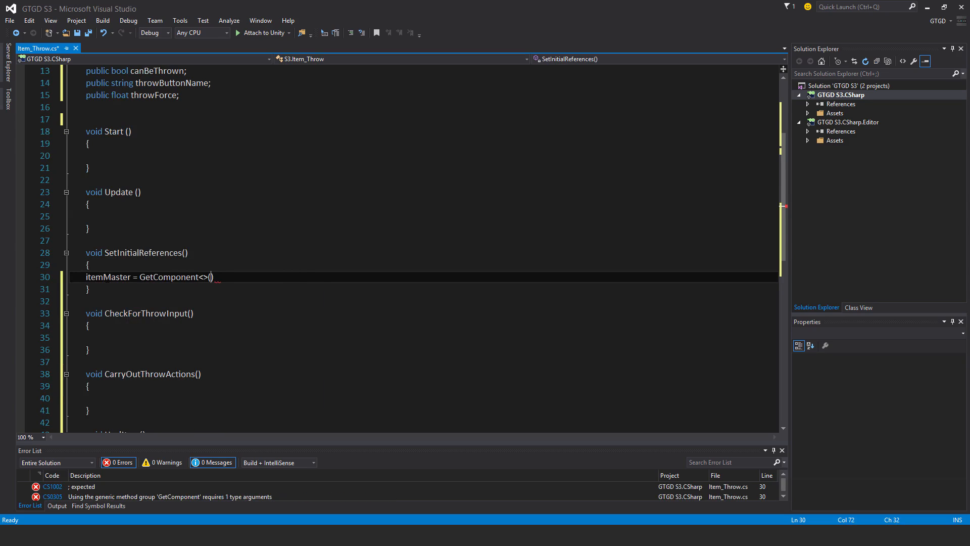
type("item")
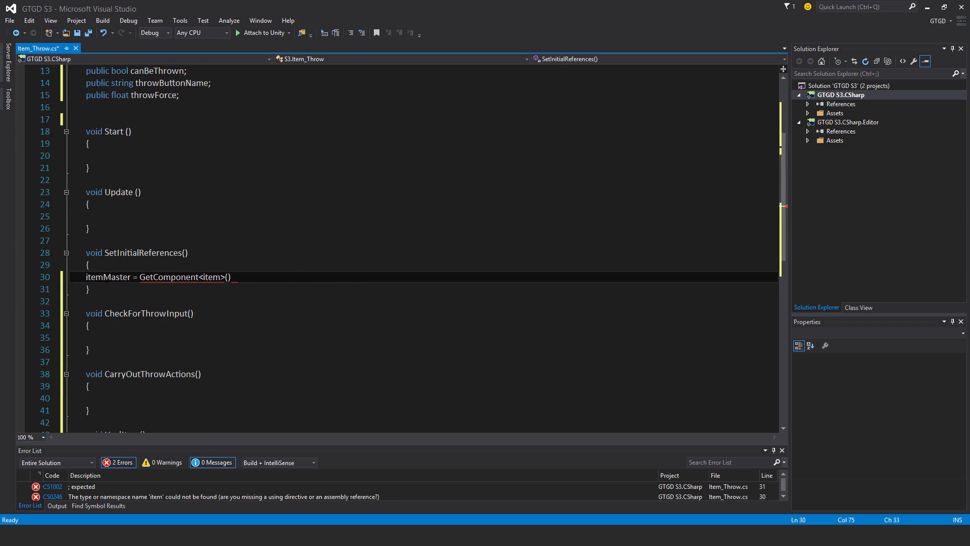
type("Item_Master>();")
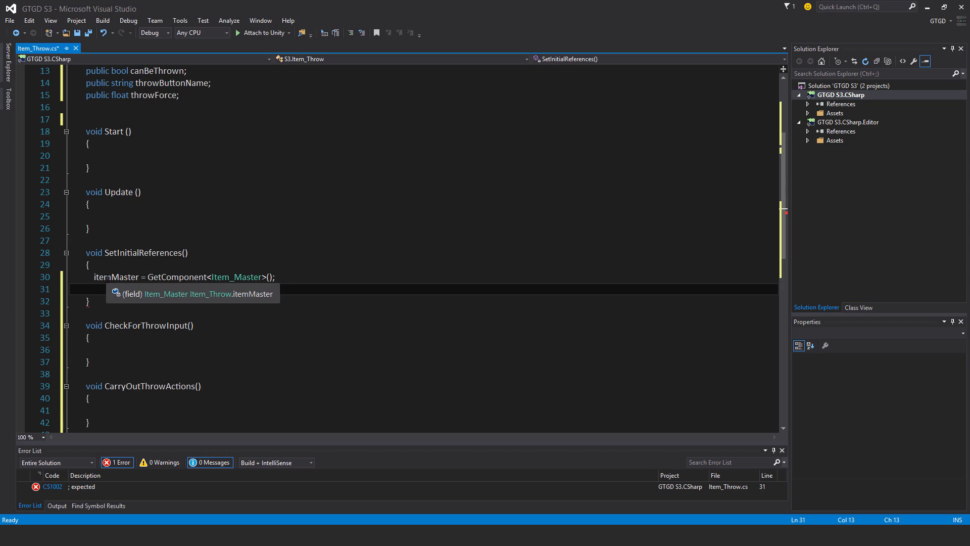
type("myTransform = transform;")
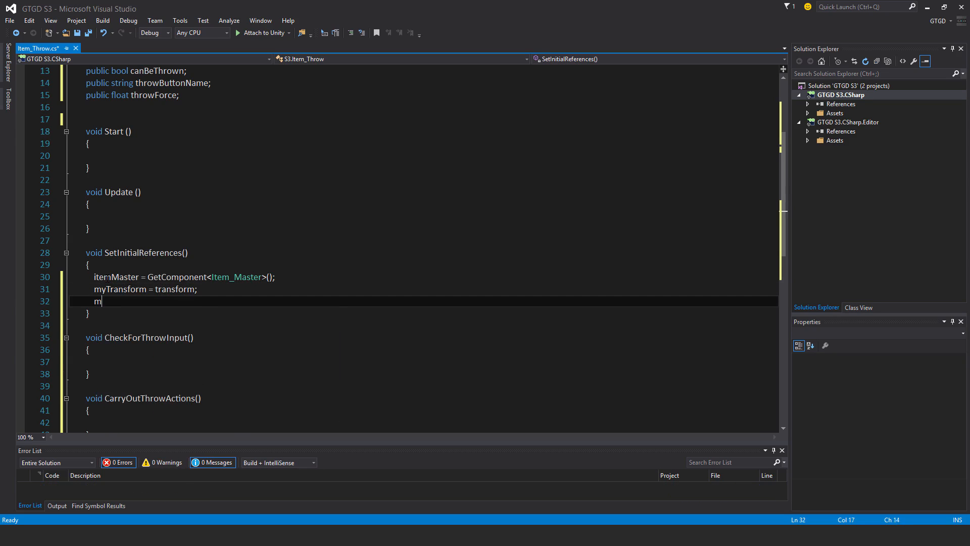
type("yt")
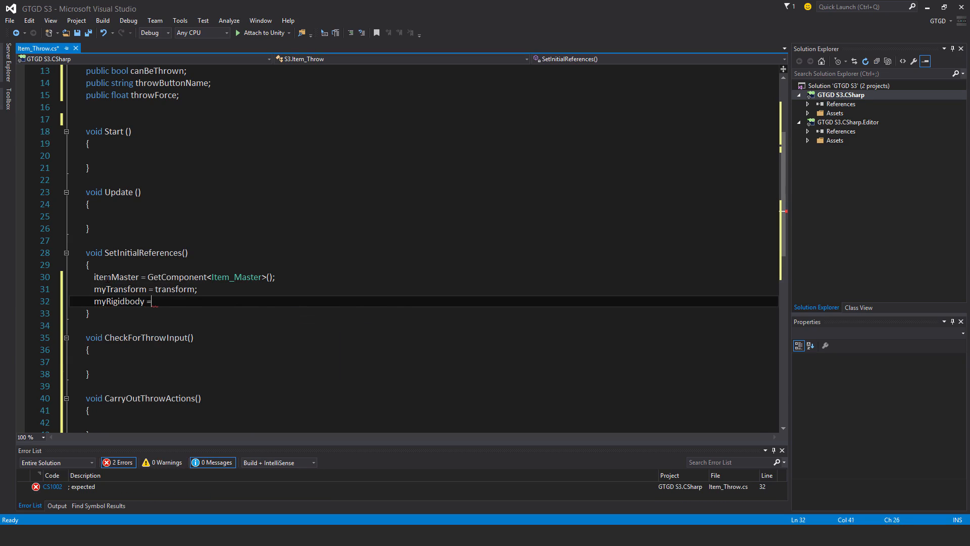
type("GetComponent<>()")
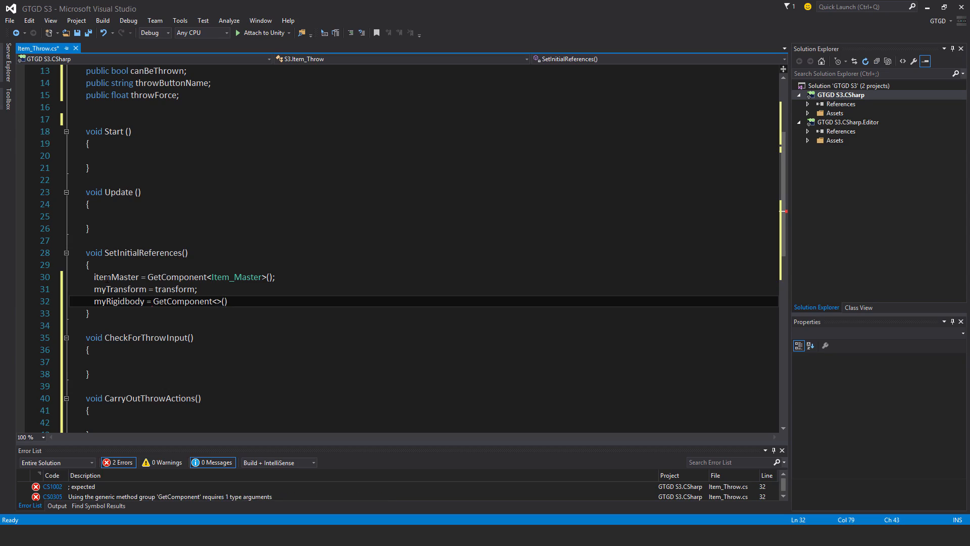
type("Rigidbody")
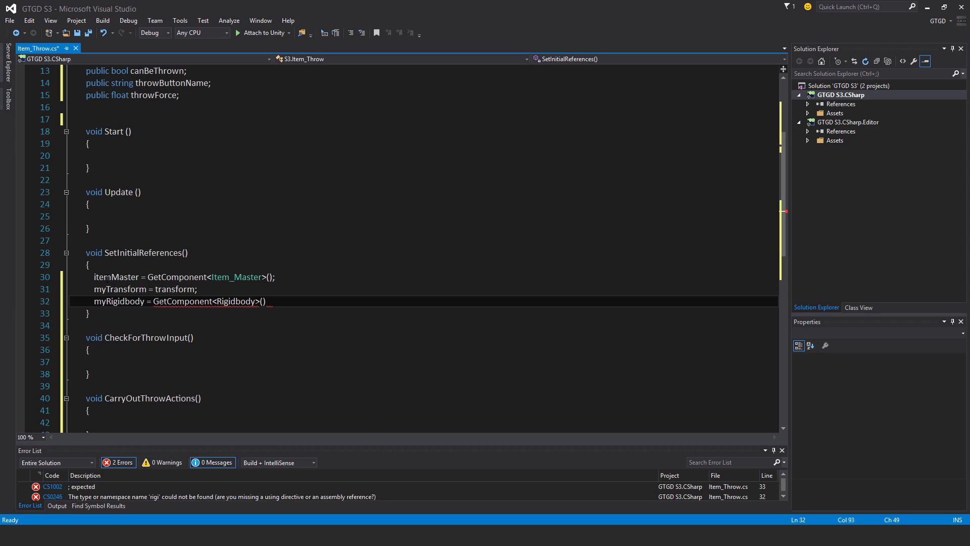
Step: Finish the myRigidbody line, then call SetInitialReferences() in Start and CheckForThrowInput() in Update
type(";")
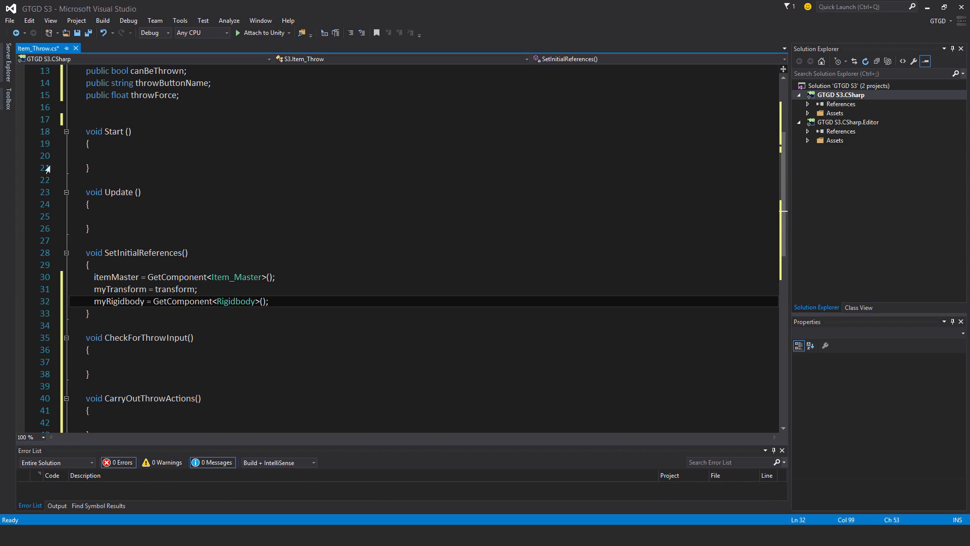
type("set")
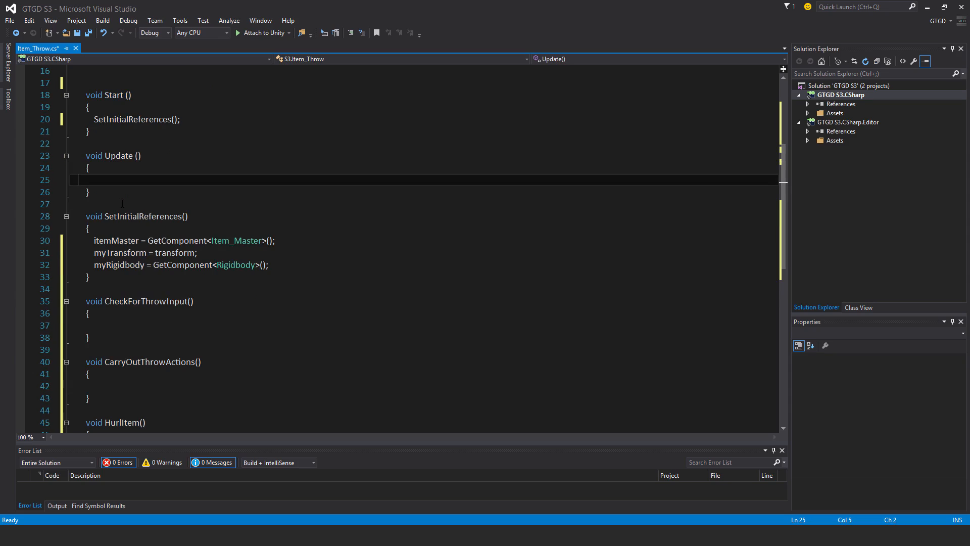
type("checkForThrowInput();")
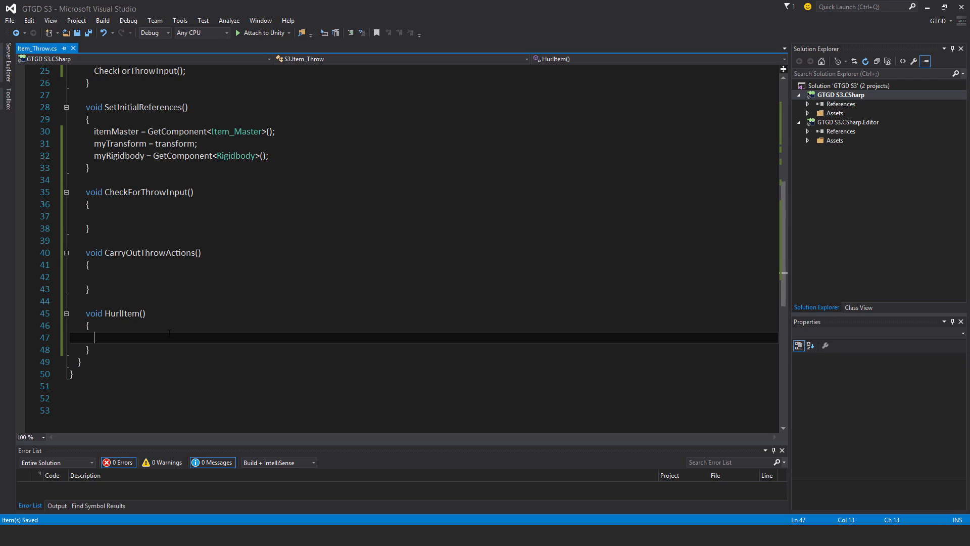
Step: Write myRigidbody.AddForce(throwDirection * throwForce, ForceMode.Impulse) inside HurlItem
type("m")
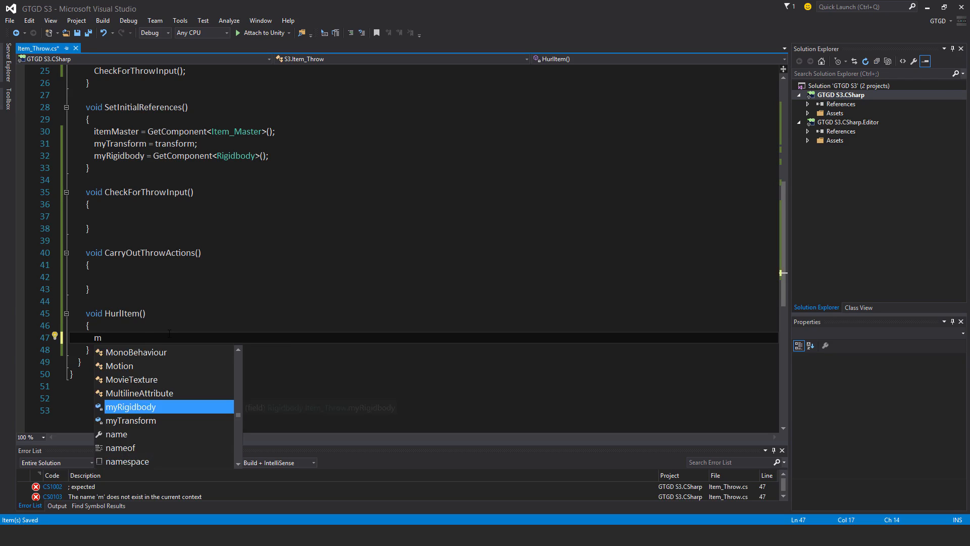
type("yRigidbody.addForce")
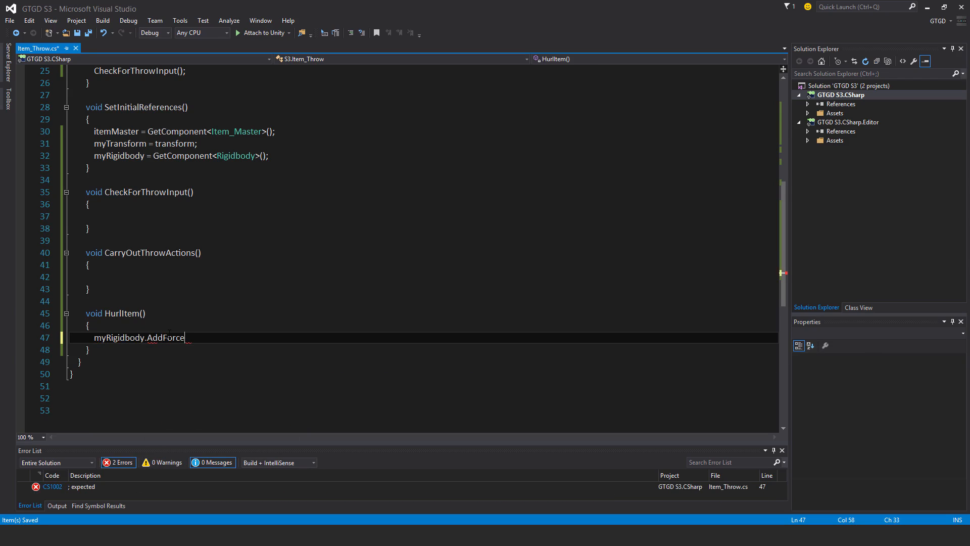
type("(throwDirection")
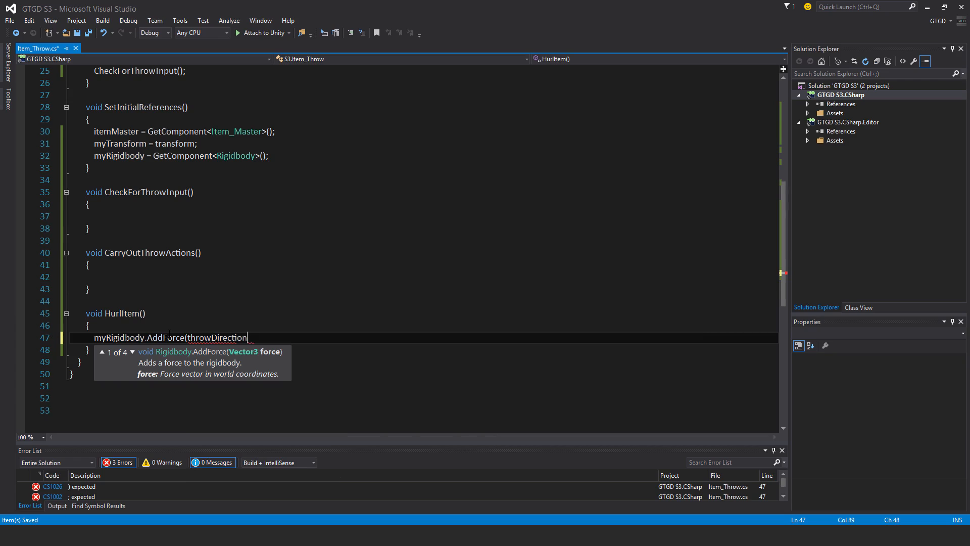
type("*throwForce,")
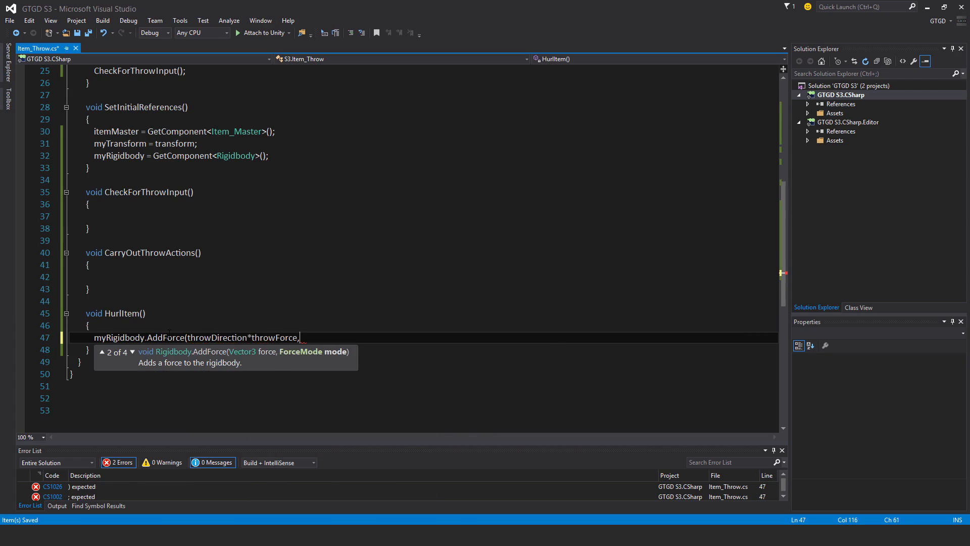
type("ForceMode.impulse);")
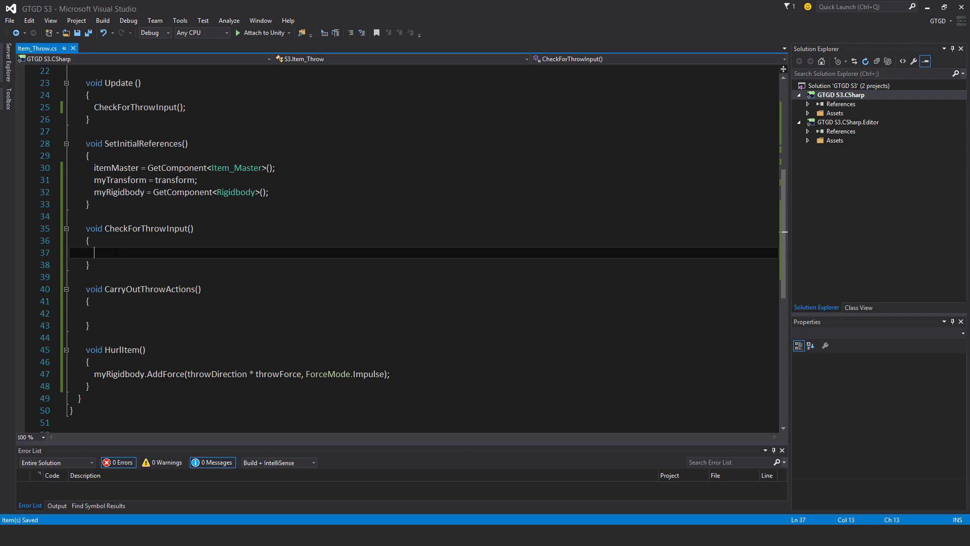
Step: Add a throwButtonName null check wrapping GetButtonDown(throwButtonName), Time.timeScale > 0 and canBeThrown conditions
type("if(throwButtonName != null")
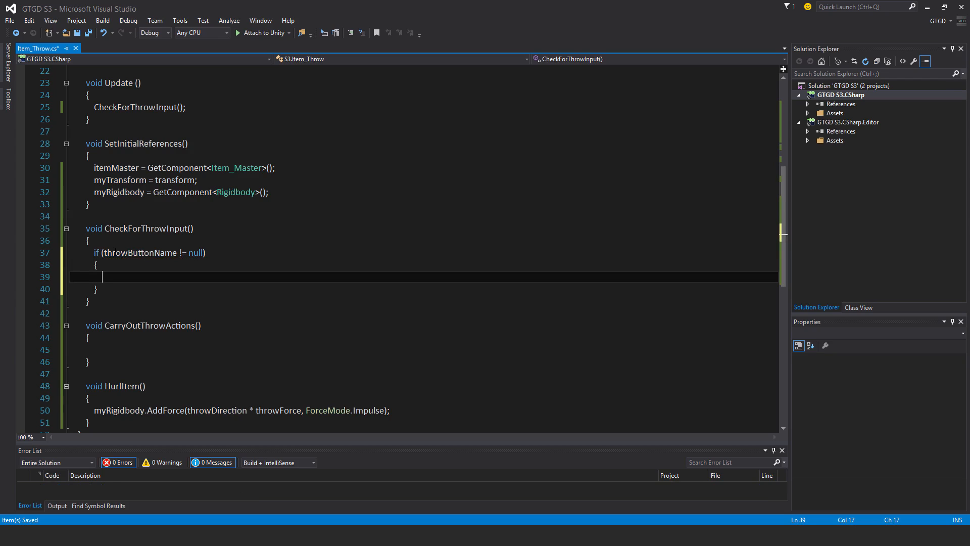
type("if(")
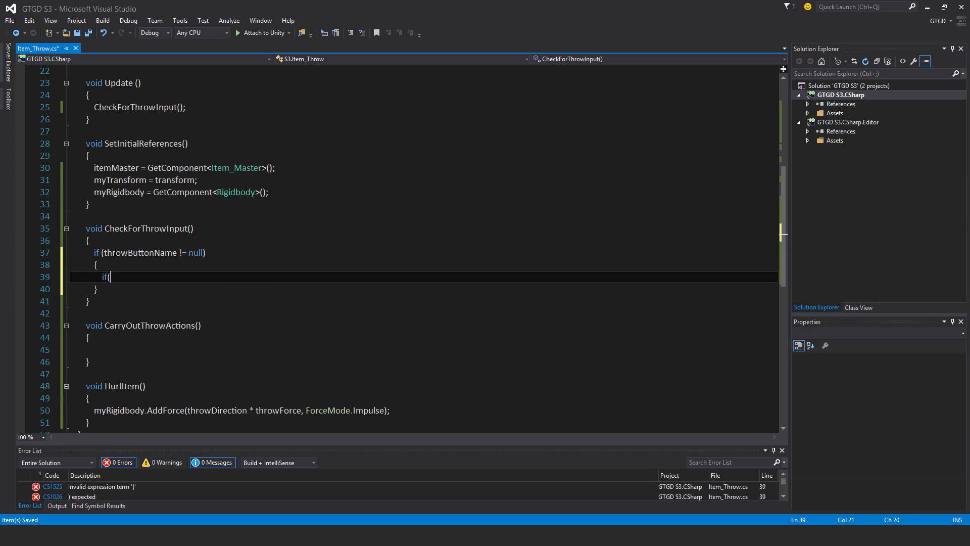
type("Input.getButtonDown")
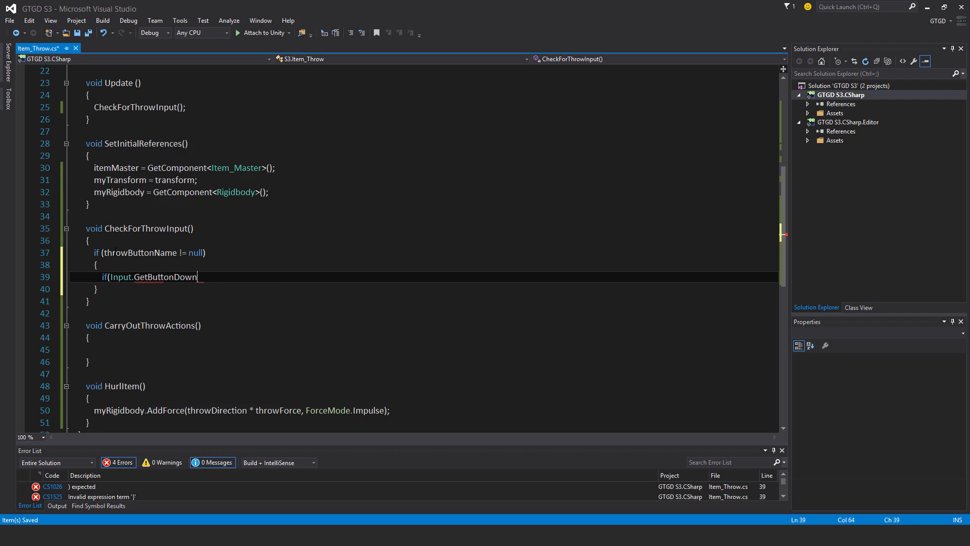
type("(throwButtonName")
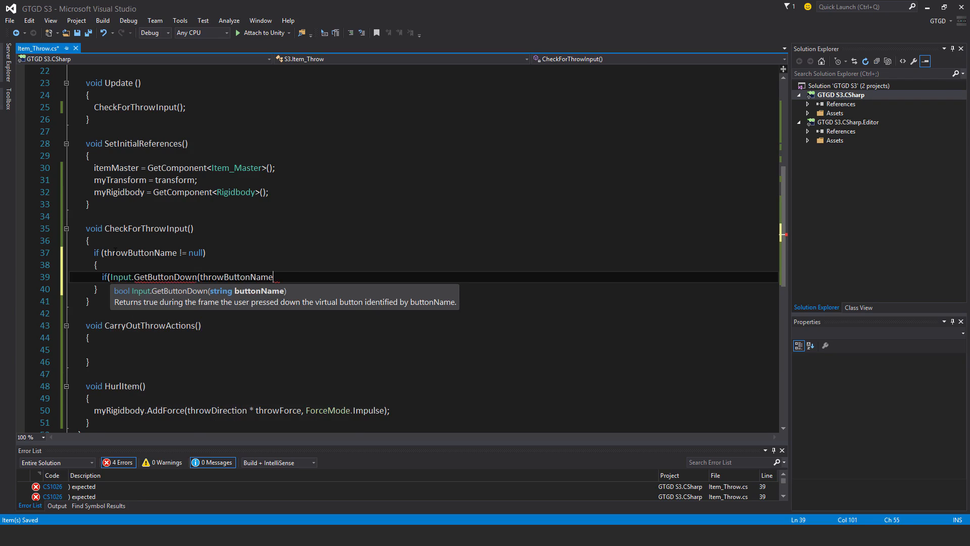
type(") &&")
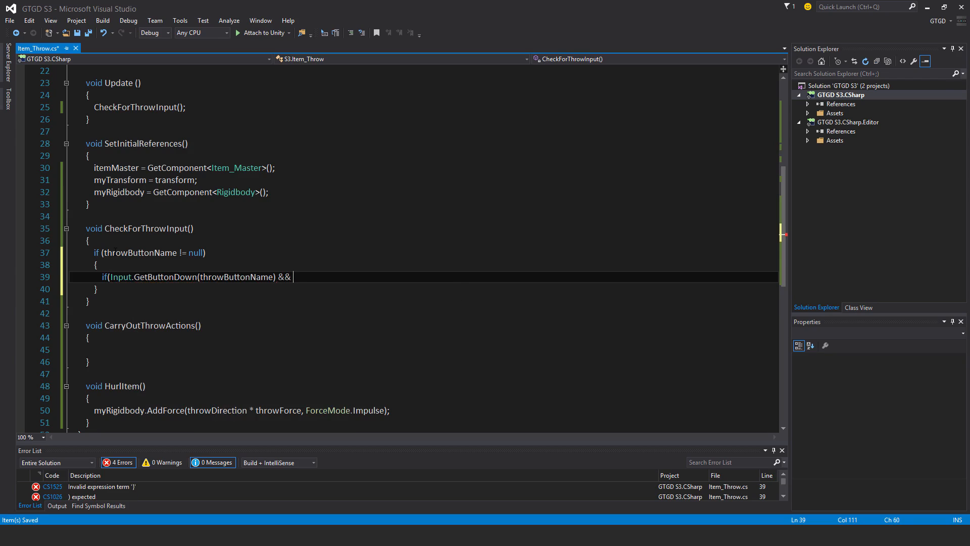
type("T")
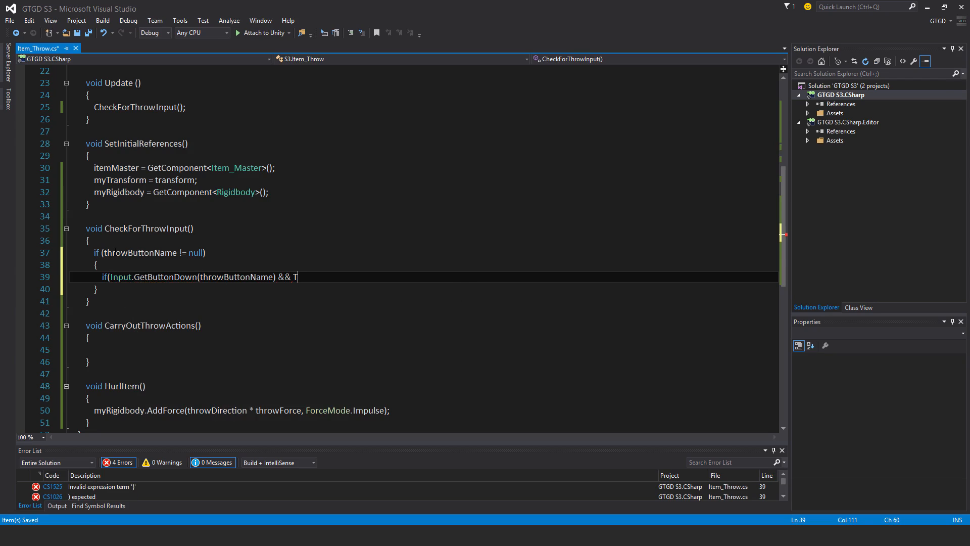
type("ime.timeScale >")
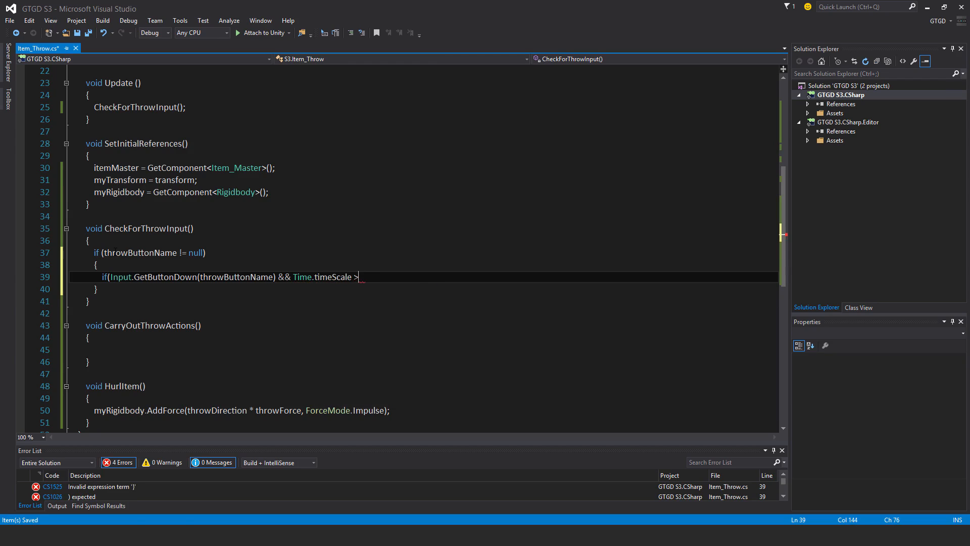
type("0")
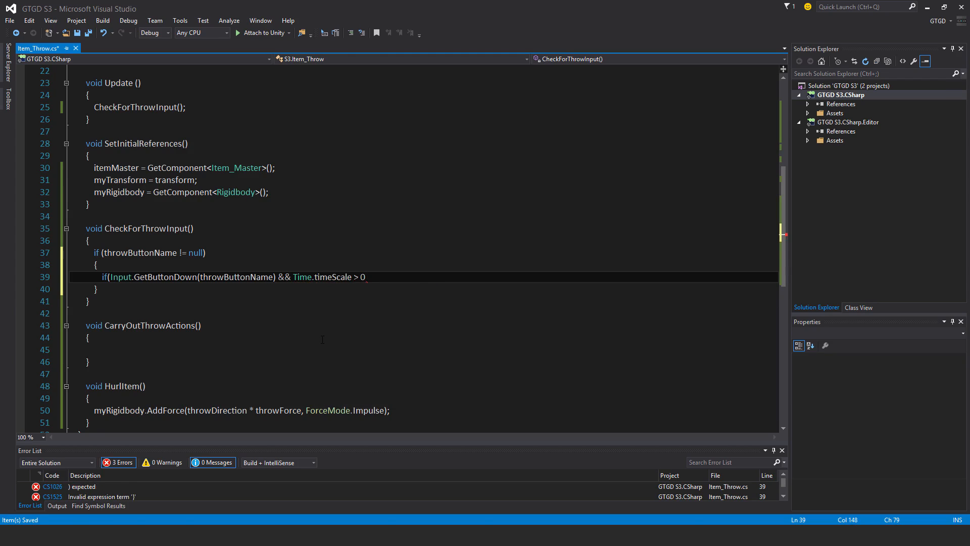
type("&& canBeThrown")
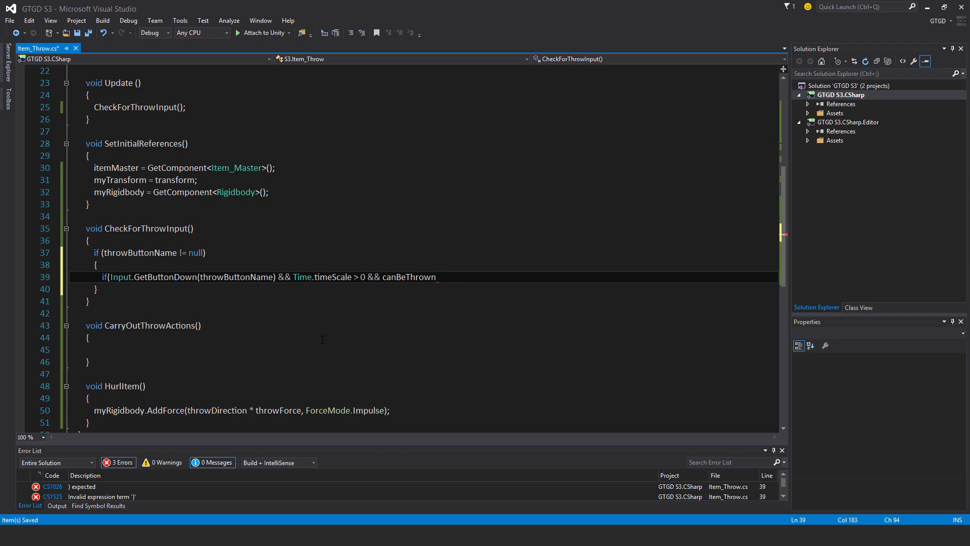
type("&&")
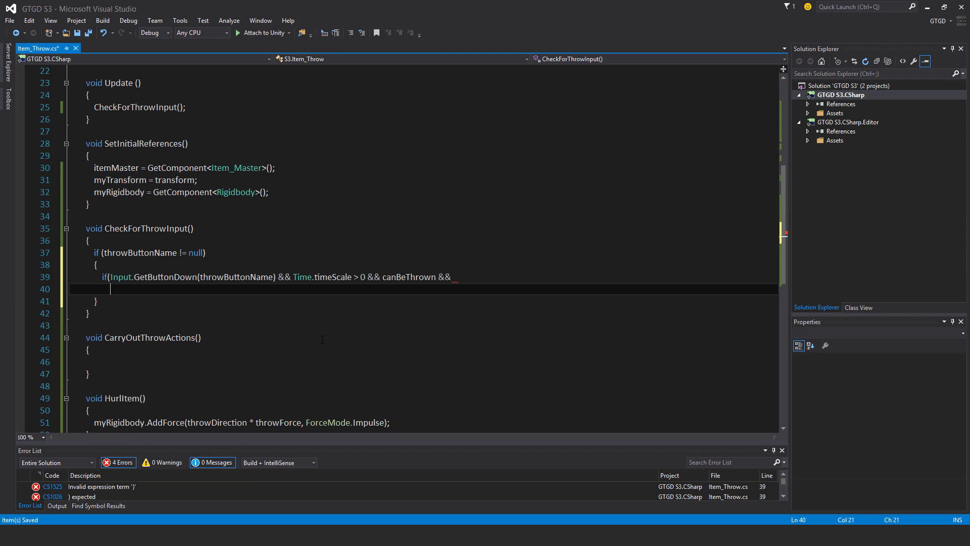
mouse_move(356, 396)
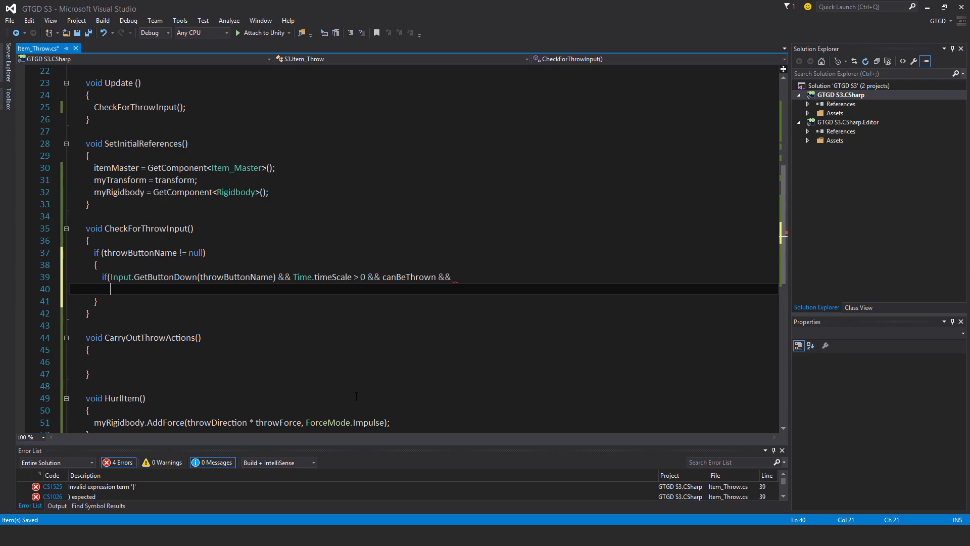
Step: Add myTransform.root.CompareTag(GameManager_References._playerTag) to the condition and call CarryOutThrowActions() inside
type("myt")
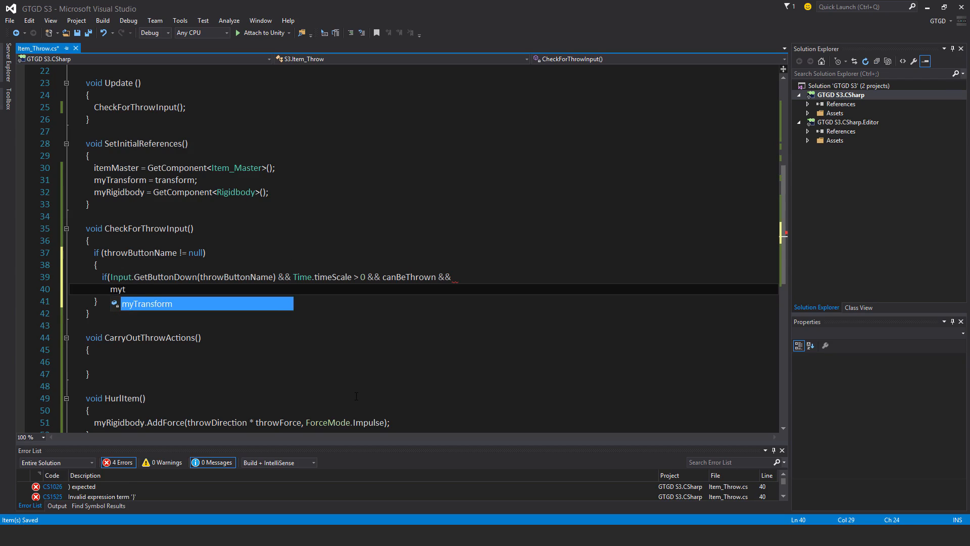
type(".")
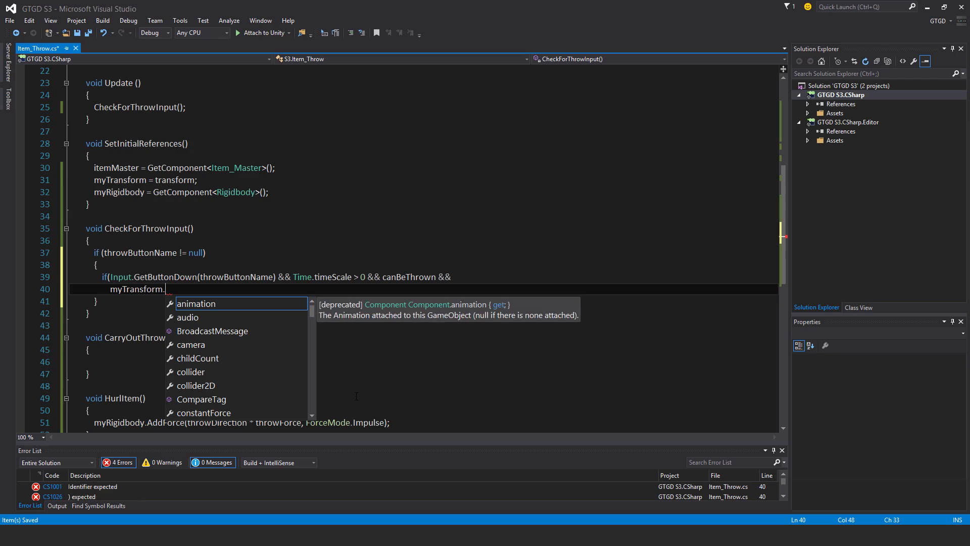
type("root.co")
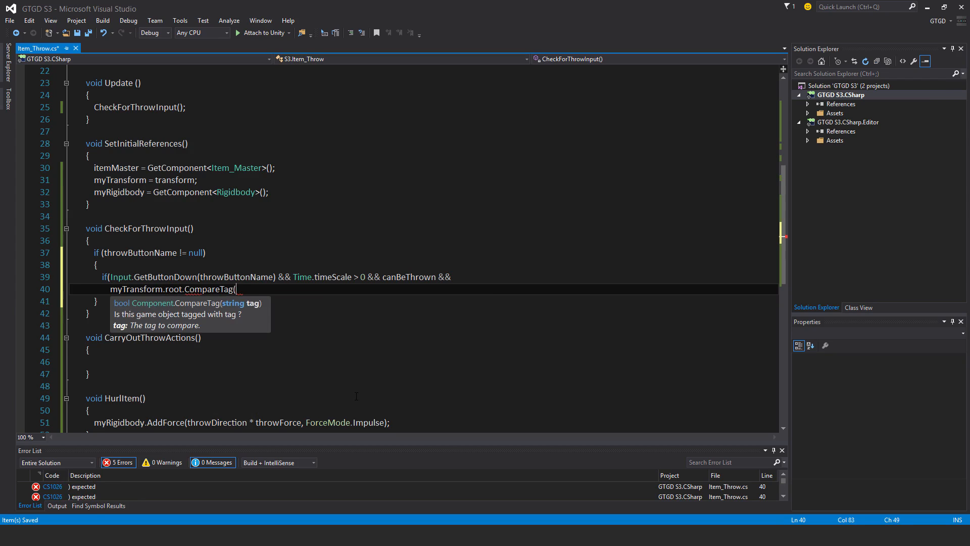
type("r")
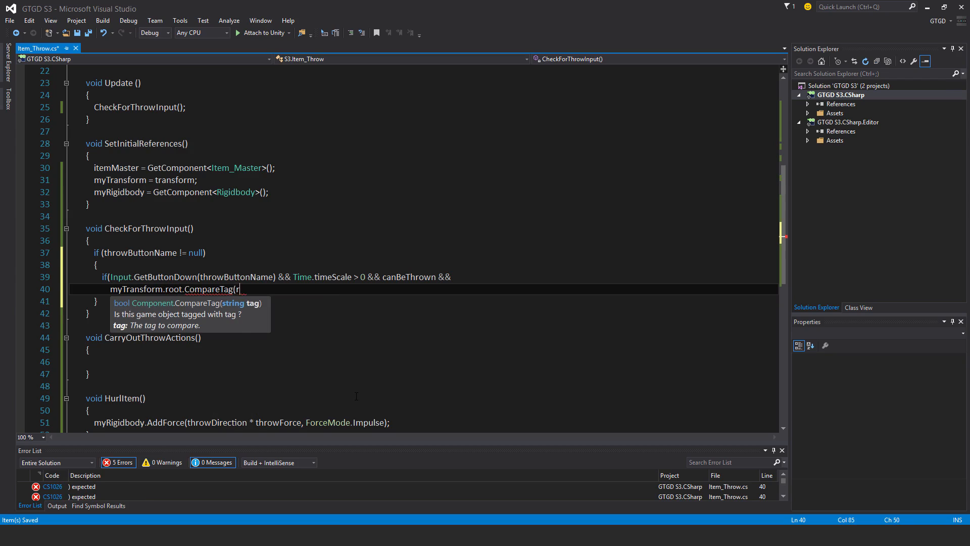
type("efere")
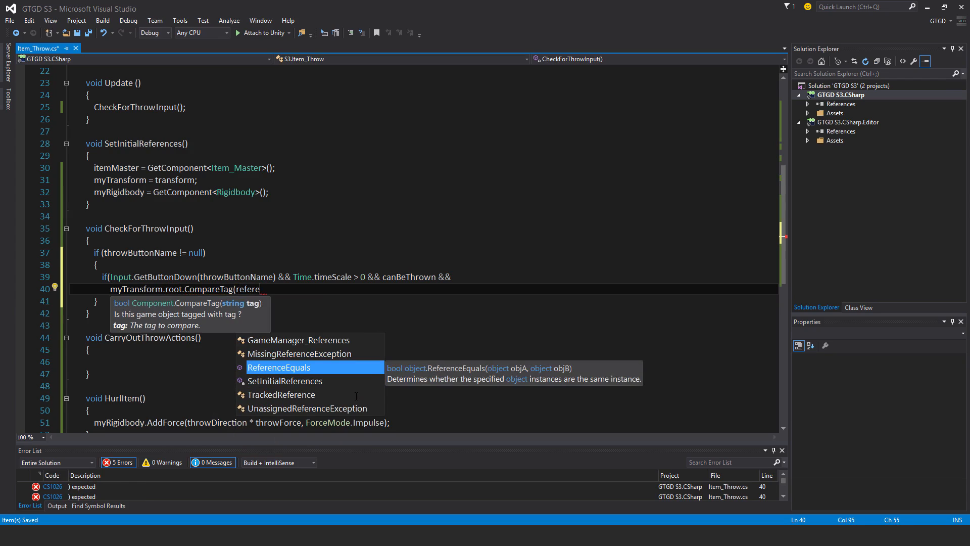
type("GameManager_References.p")
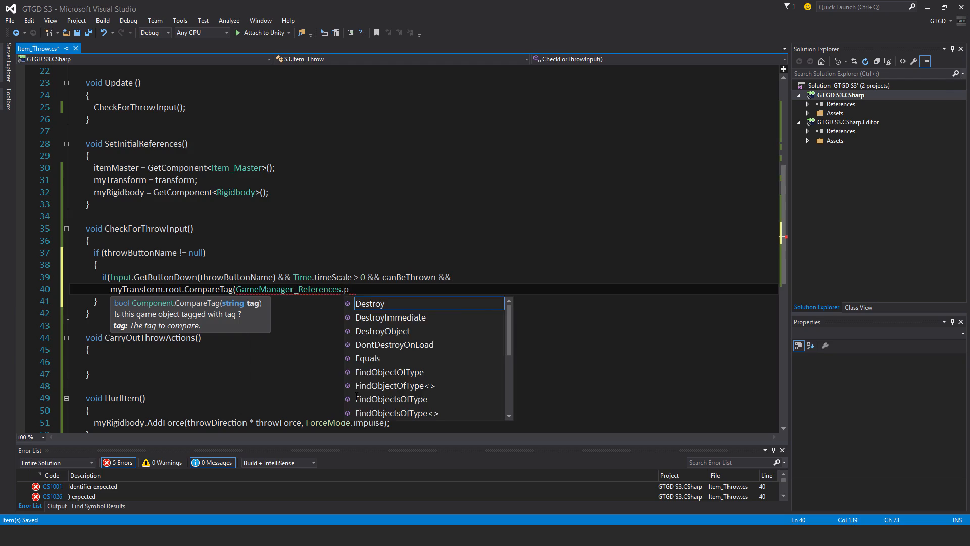
type("_playerTag))")
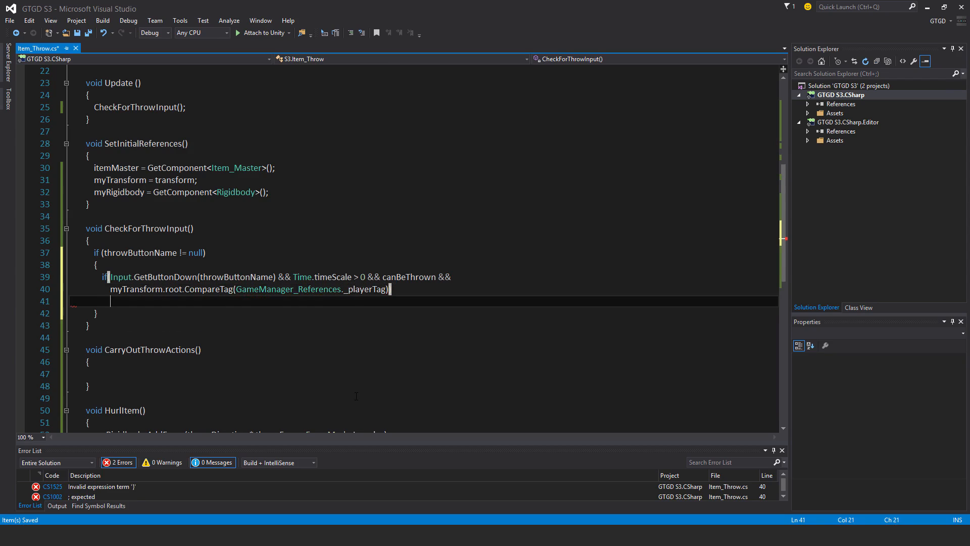
type("}")
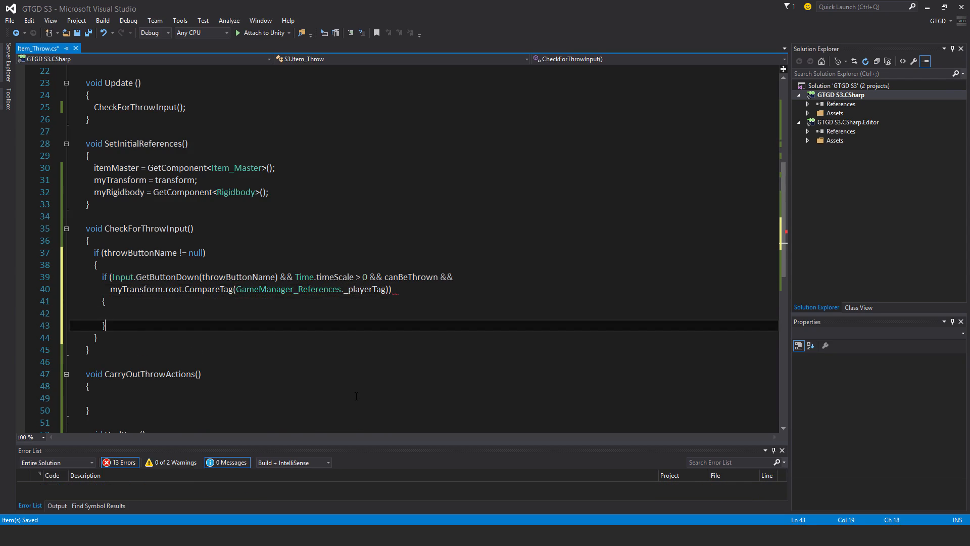
type("CarryOutThrowActions")
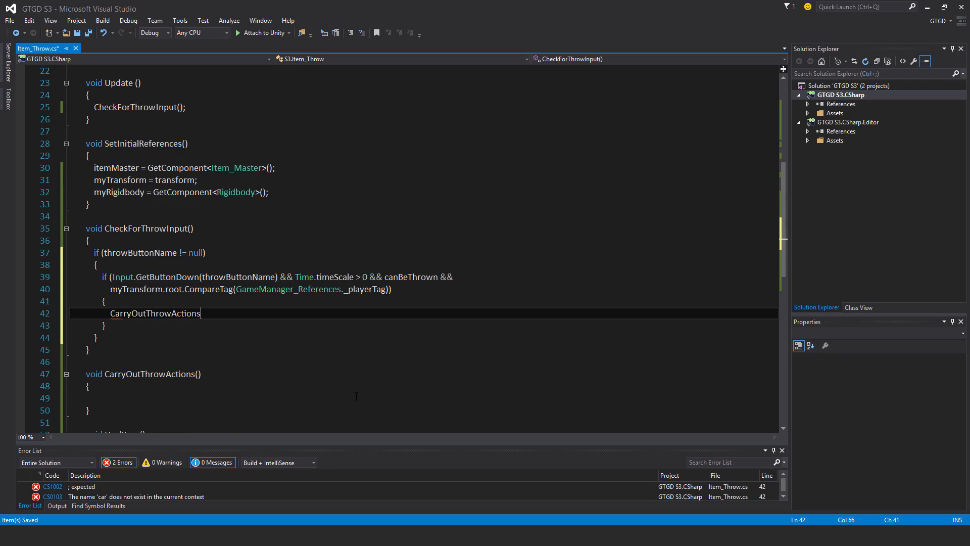
type("();")
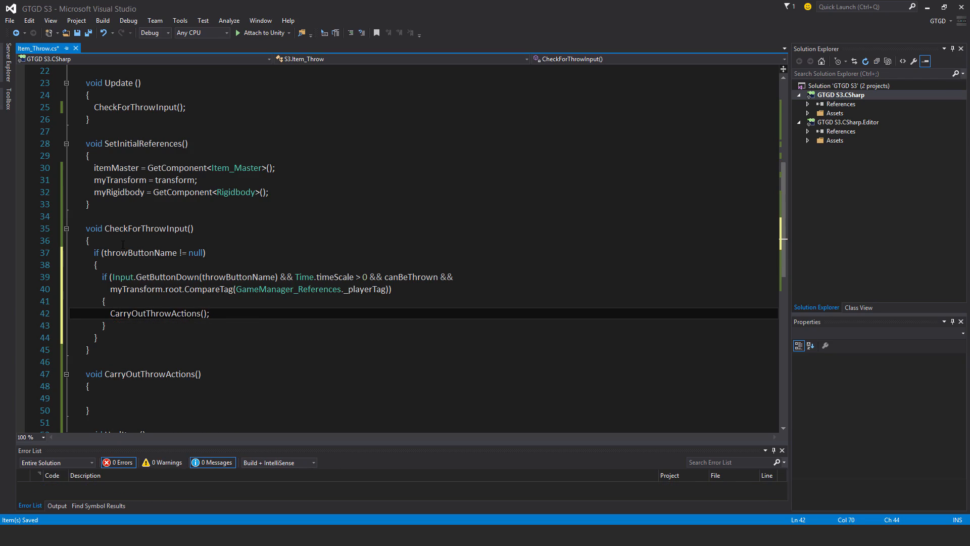
scroll("down", 3)
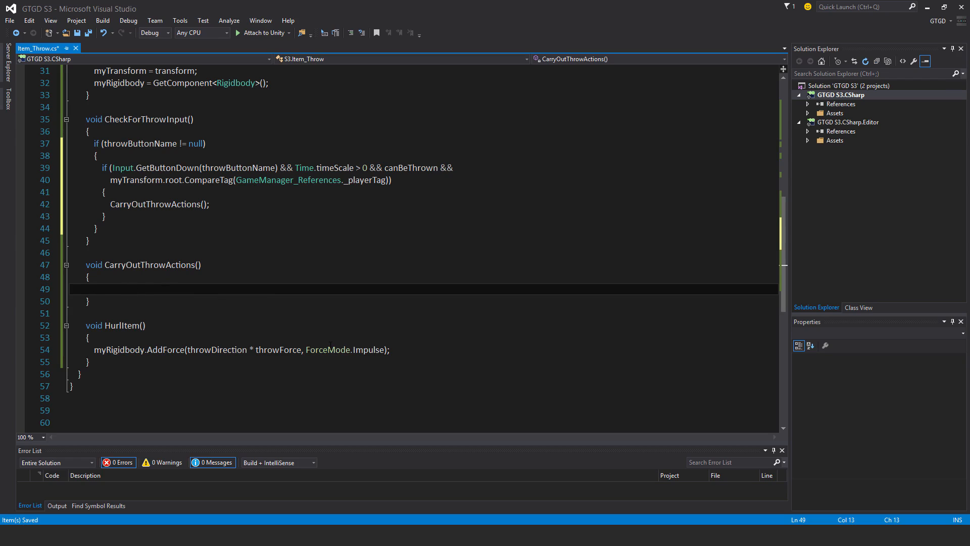
Step: Set throwDirection = myTransform.parent.forward inside CarryOutThrowActions
type("throdi")
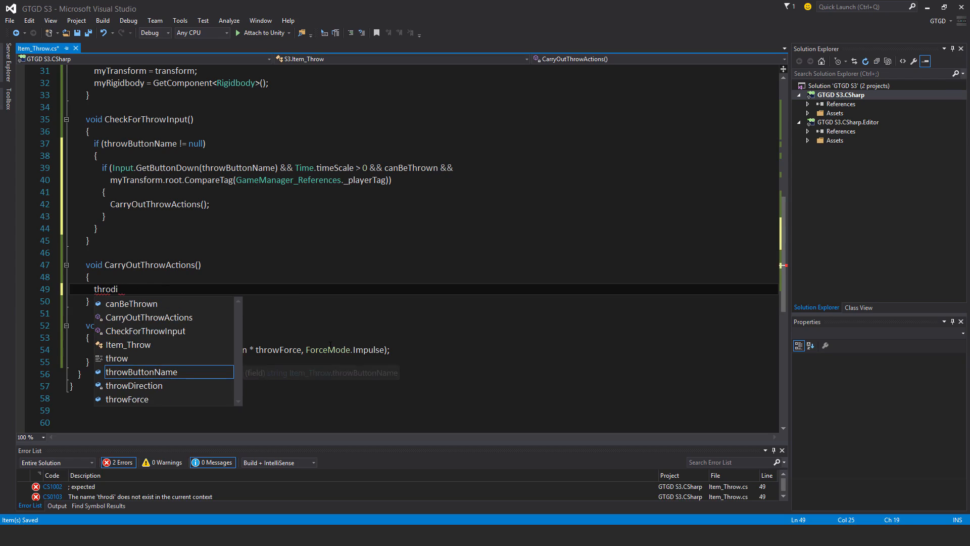
type("throwDirection =")
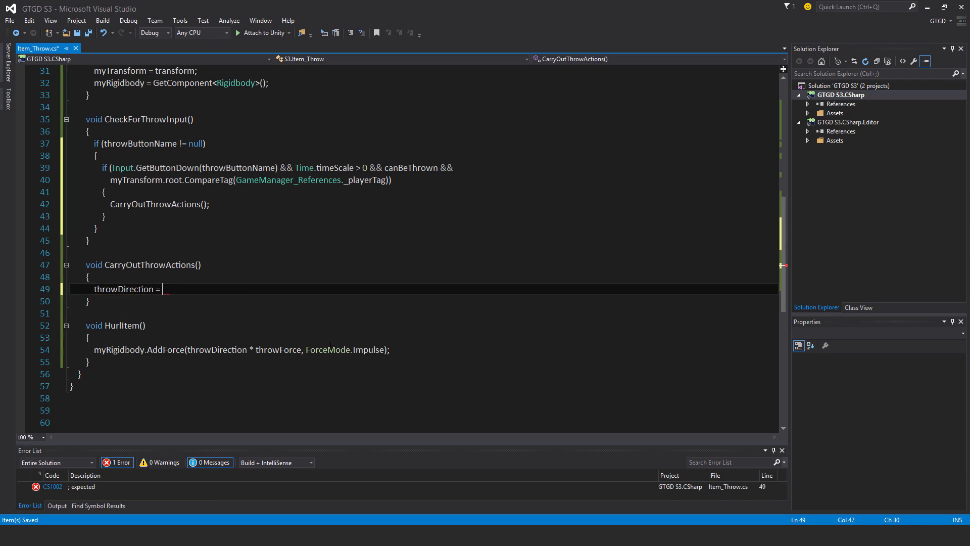
type("myTransform.pa")
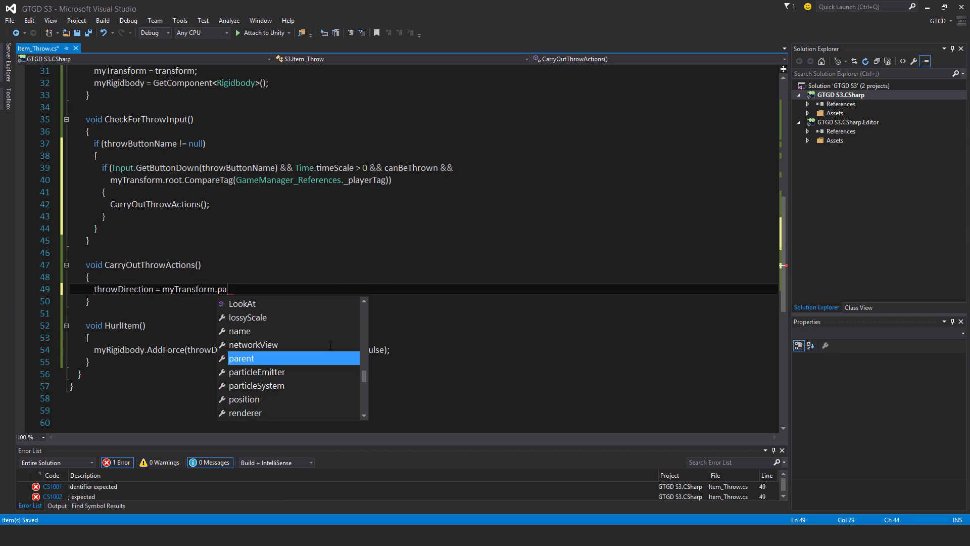
type("rent.for")
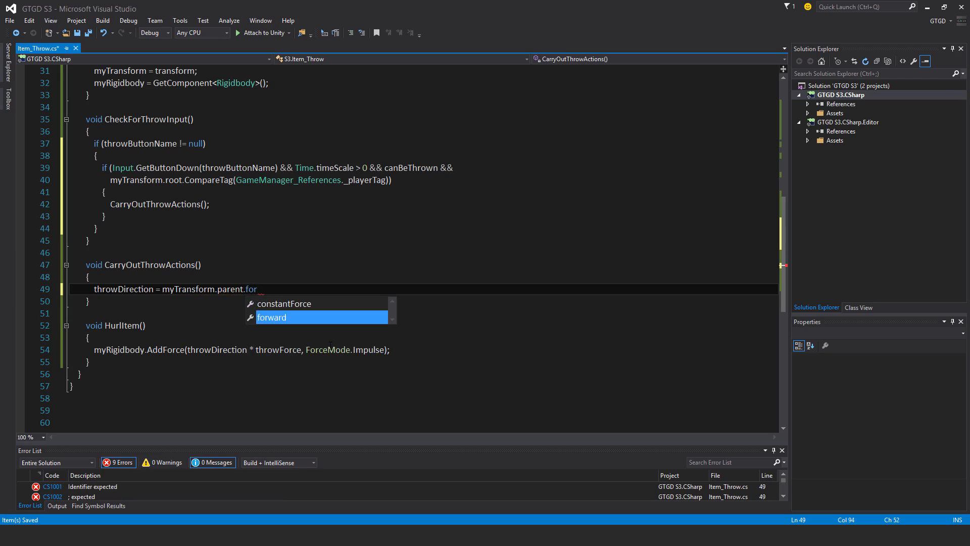
key("Tab")
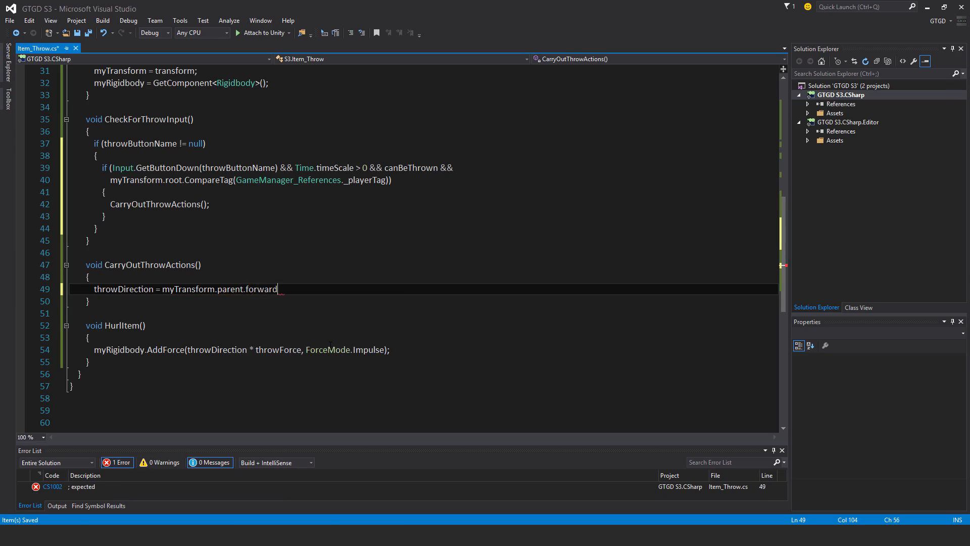
double_click(261, 289)
type(";")
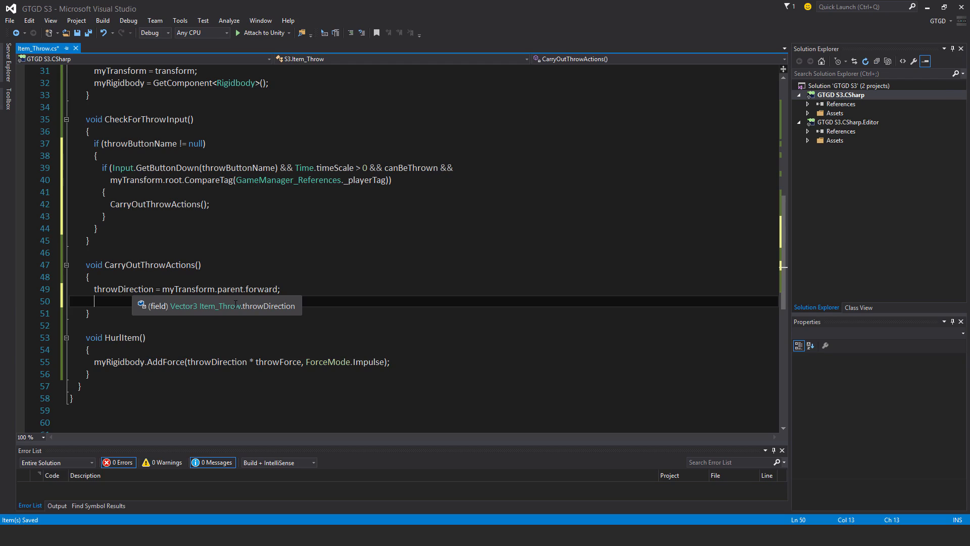
Step: Add the statement myTransform.parent = null; to CarryOutThrowActions, then start a new line
type("myTransform")
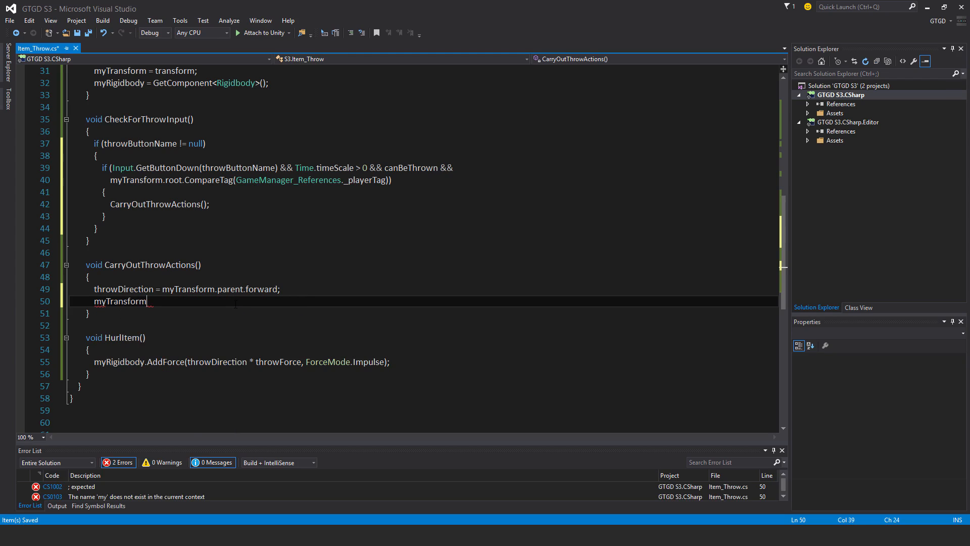
type(".parent")
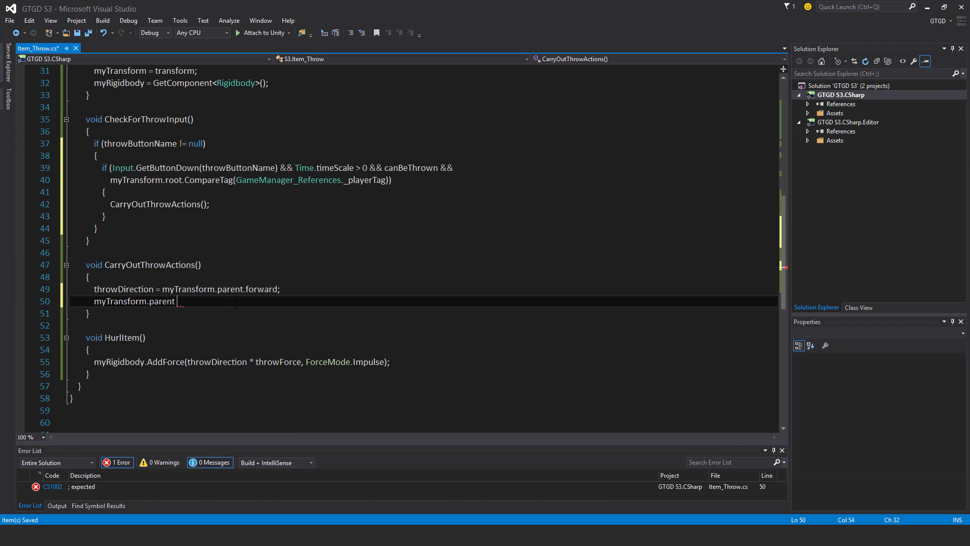
type("= null")
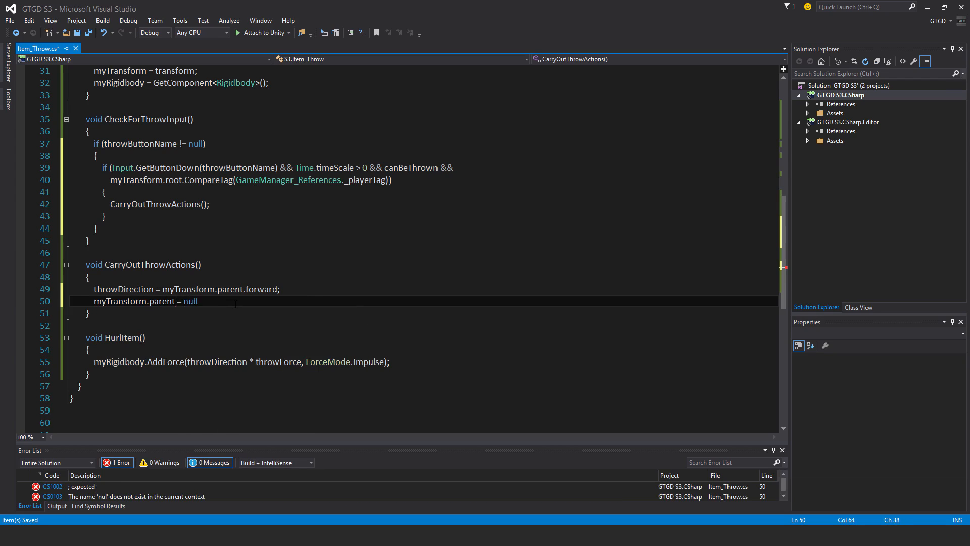
type(";")
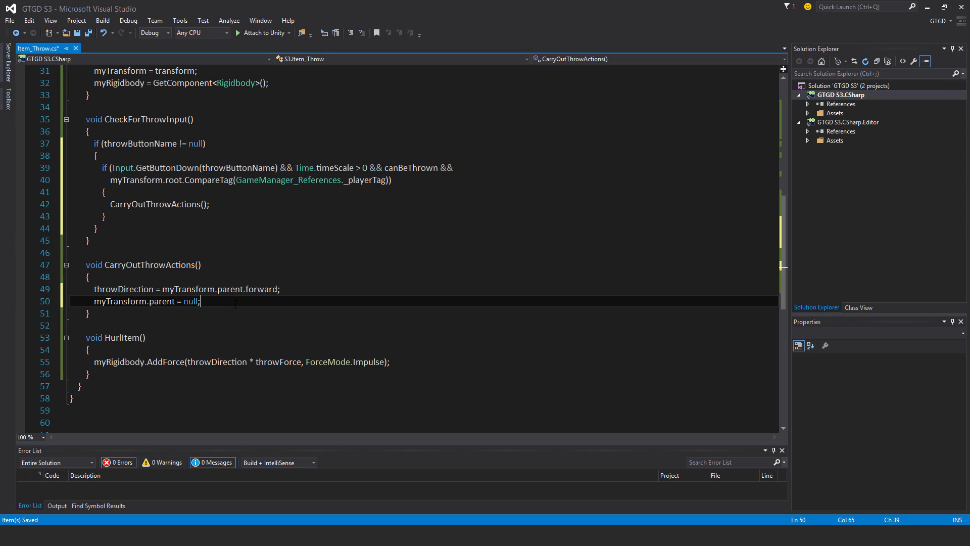
key("enter")
type("itemMaster.CallEventObjectThrow")
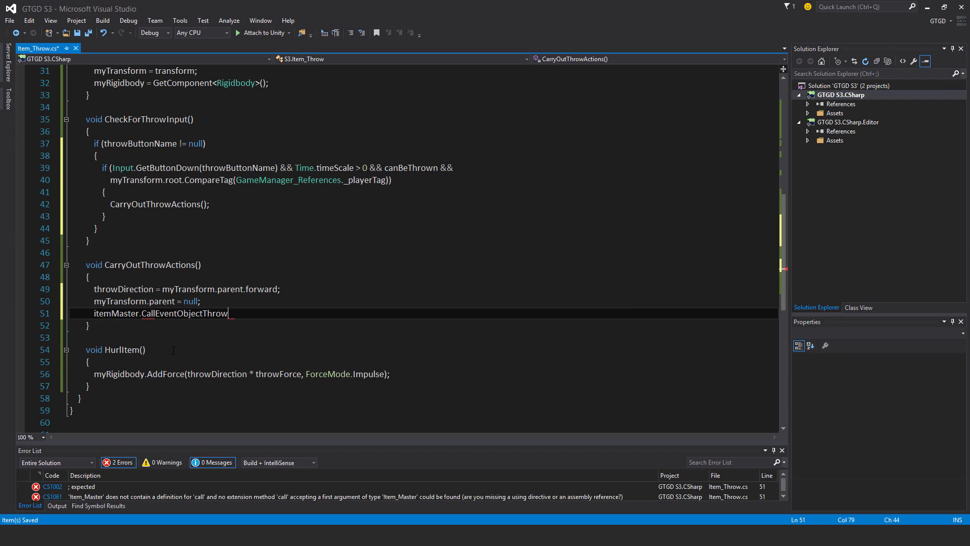
Step: Complete the itemMaster.CallEventObjectThrow(); call and add a HurlItem() call below it
type("();")
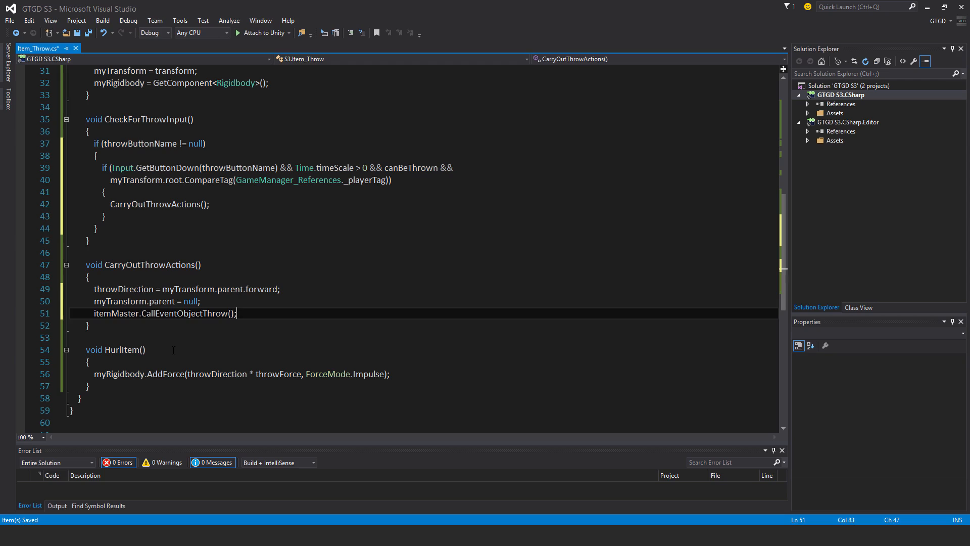
key("enter")
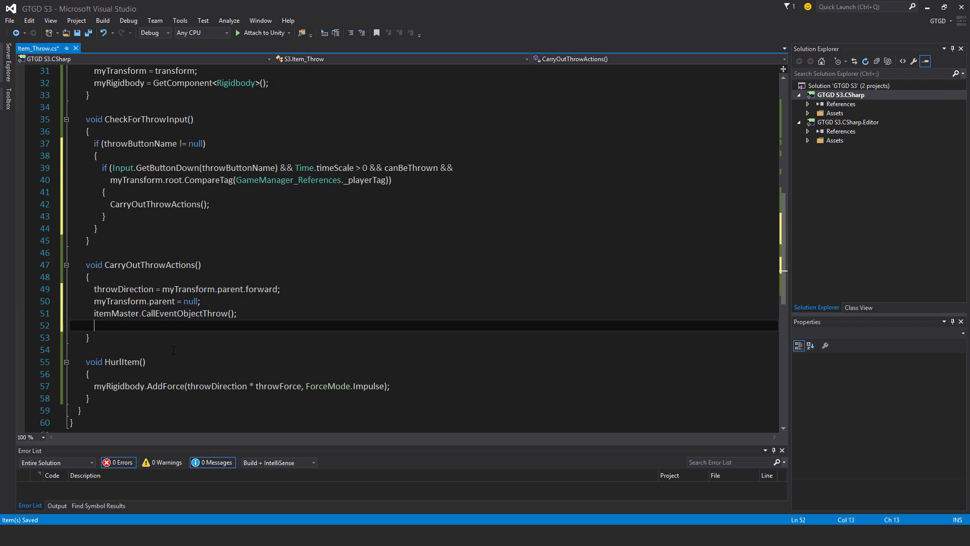
type("hu")
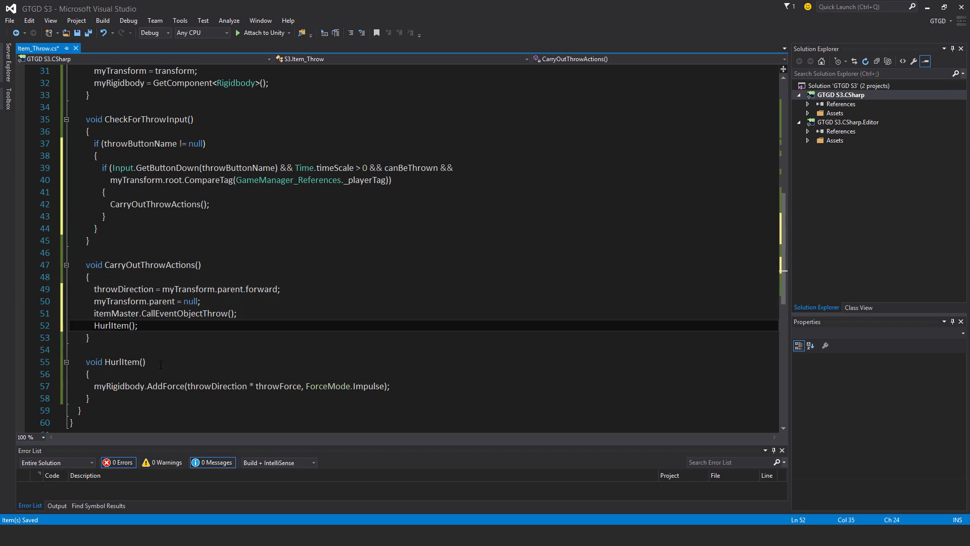
scroll("down", 3)
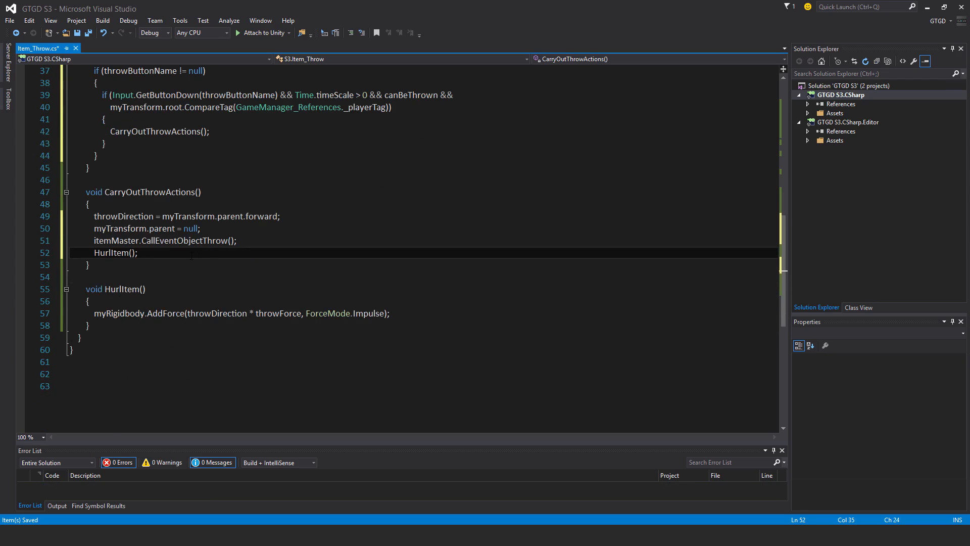
scroll("up", 3)
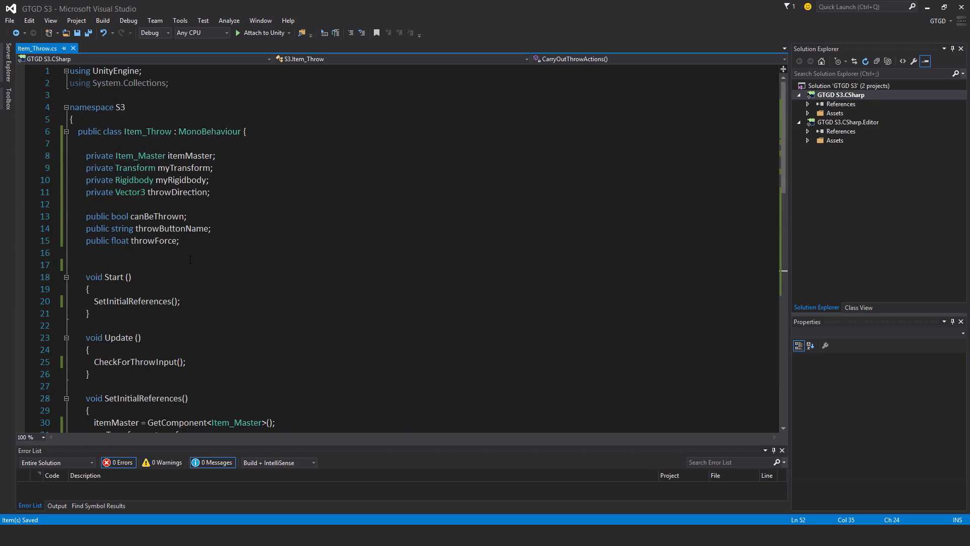
scroll("down", 3)
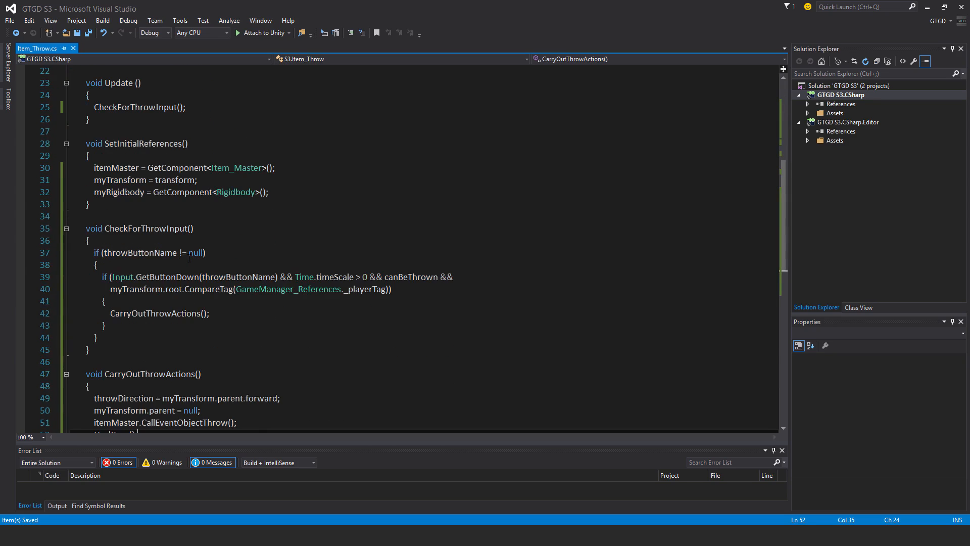
scroll("down", 3)
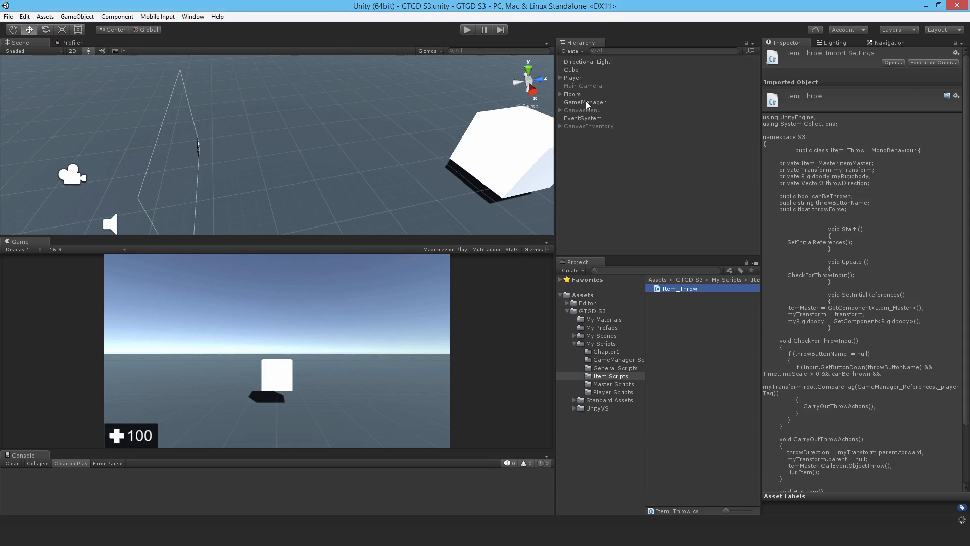
Step: Add the Item_Throw component to Player's Item 1 with Throw Button Name set to Throw
left_click(560, 78)
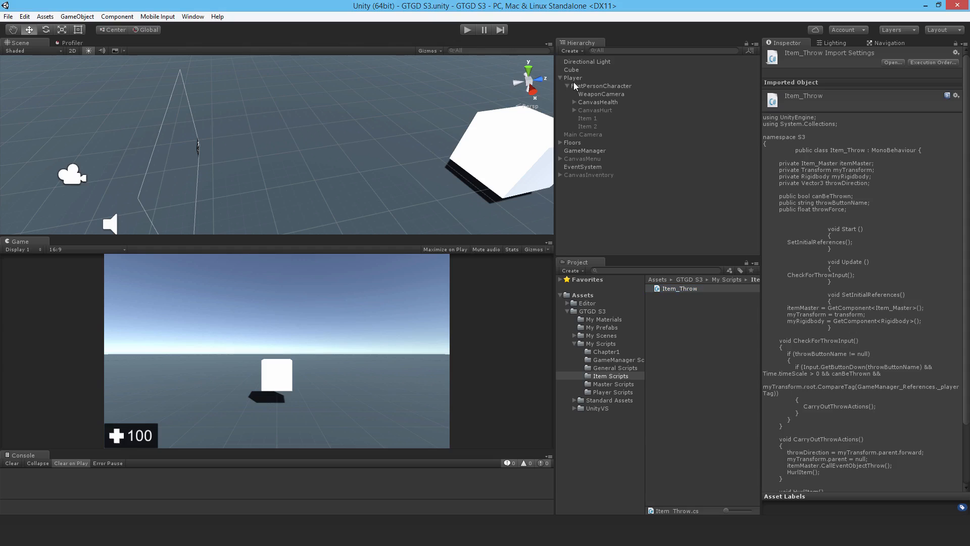
left_click(586, 118)
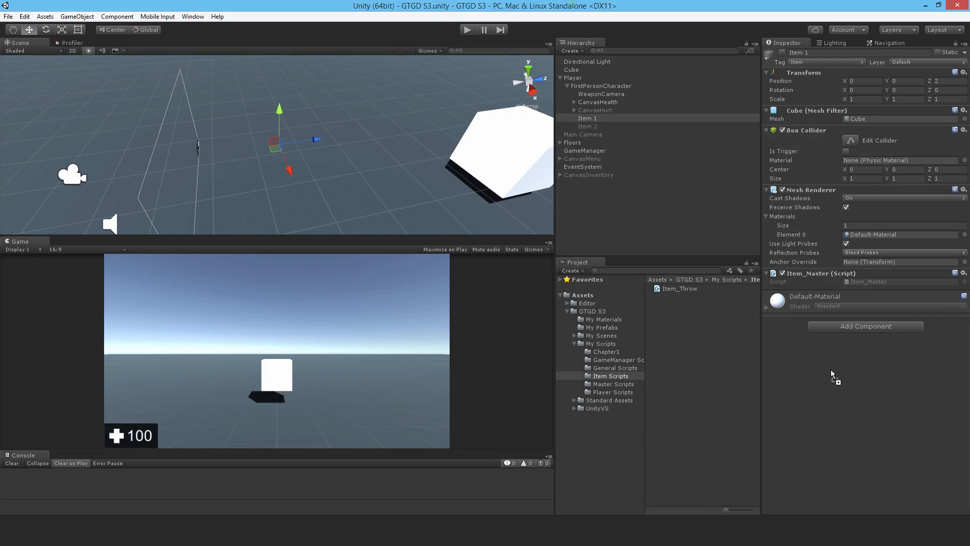
left_click(865, 326)
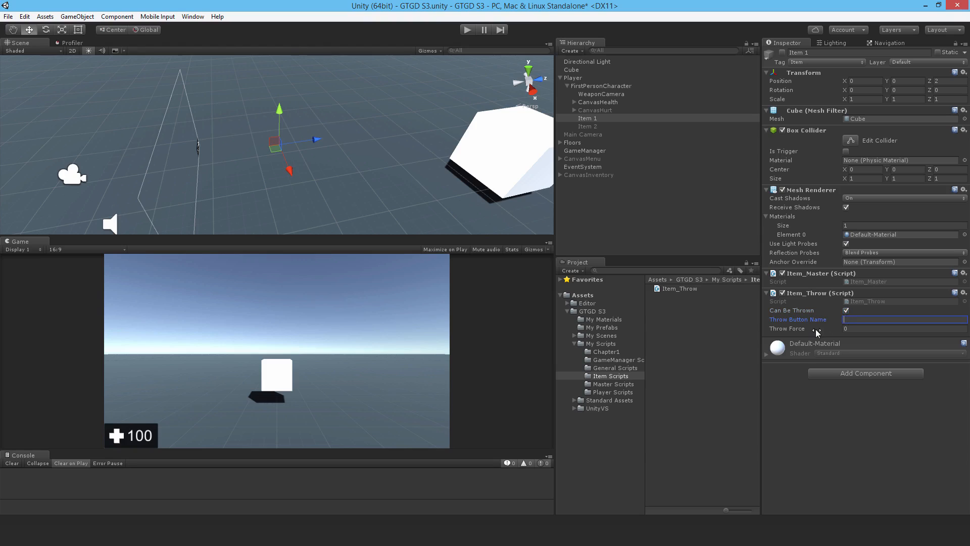
mouse_move(814, 332)
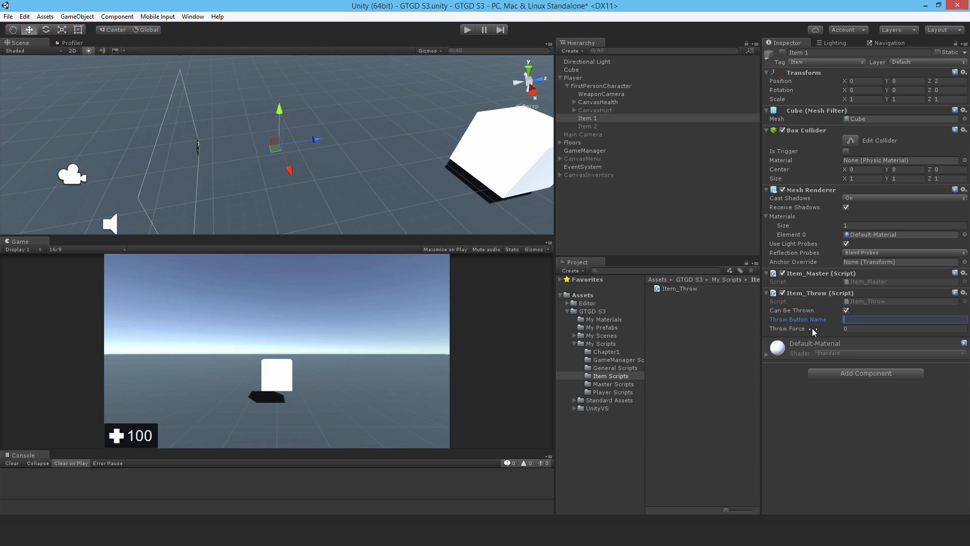
type("Throw")
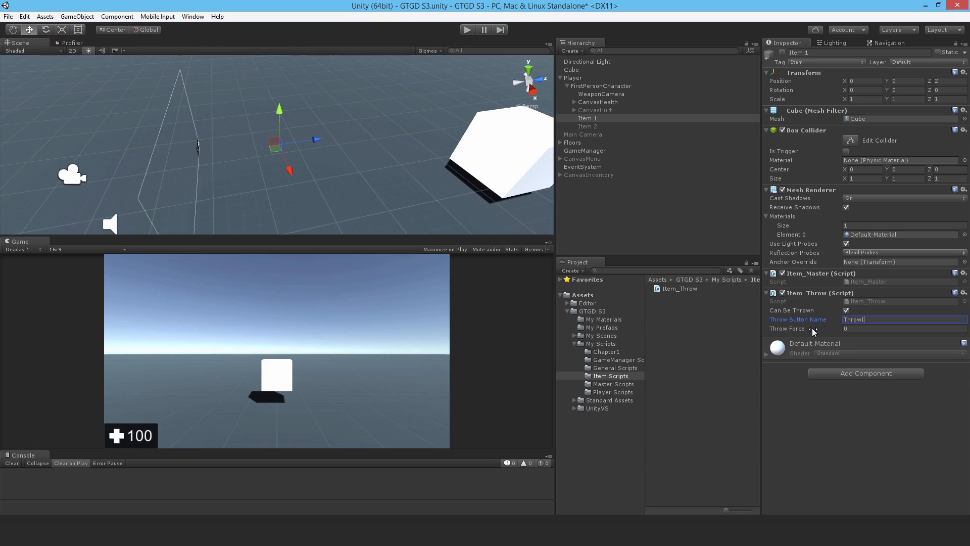
key("BackSpace")
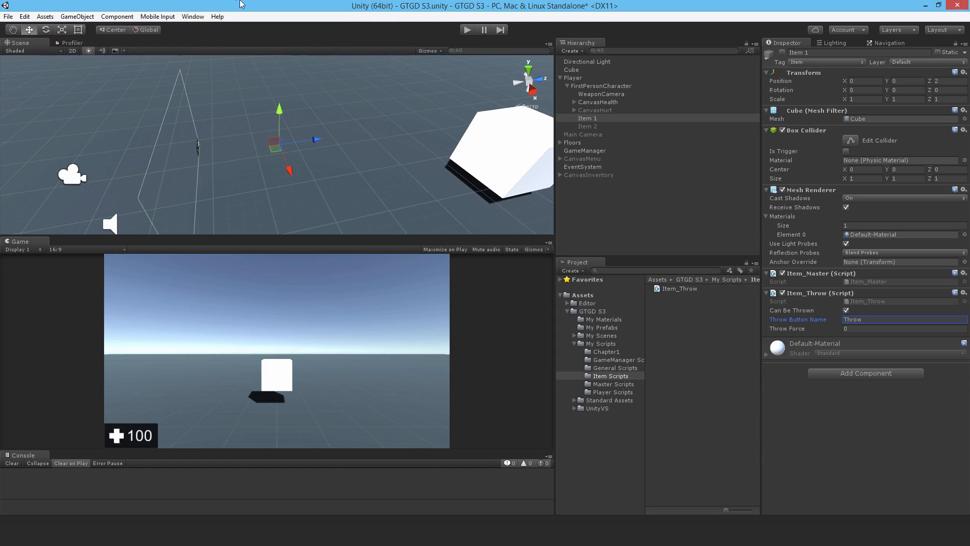
Step: Rename the duplicated PickUpItem axis to Throw and bind its positive button to f
left_click(25, 16)
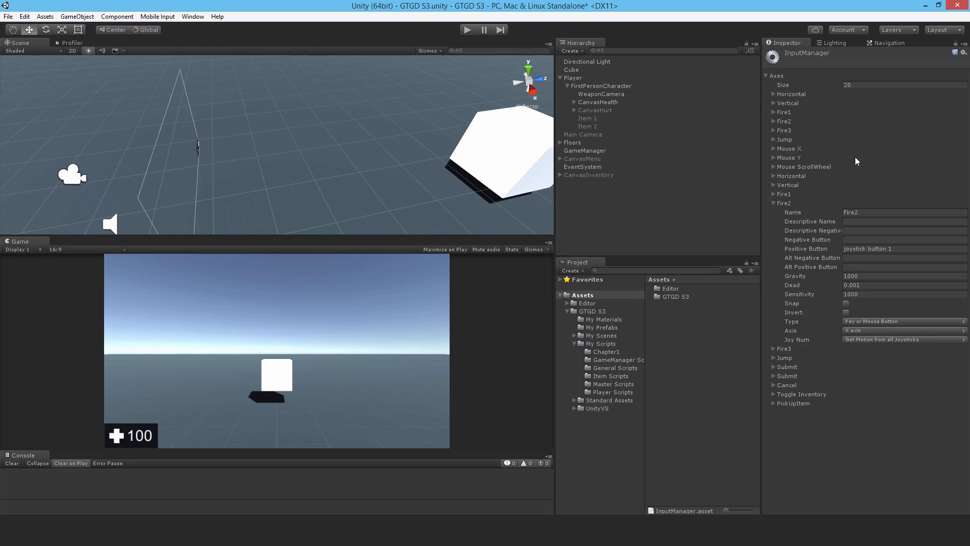
left_click(903, 85)
type("21")
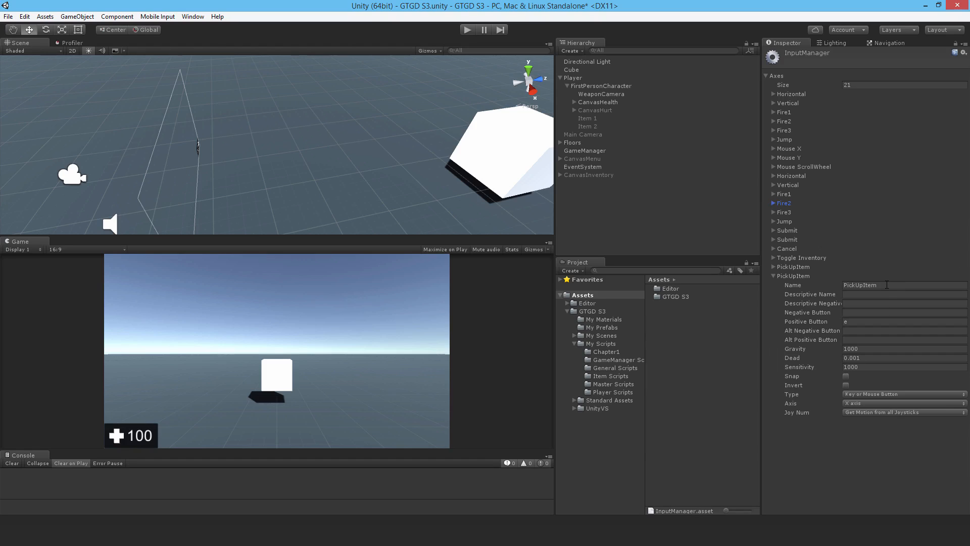
double_click(860, 285)
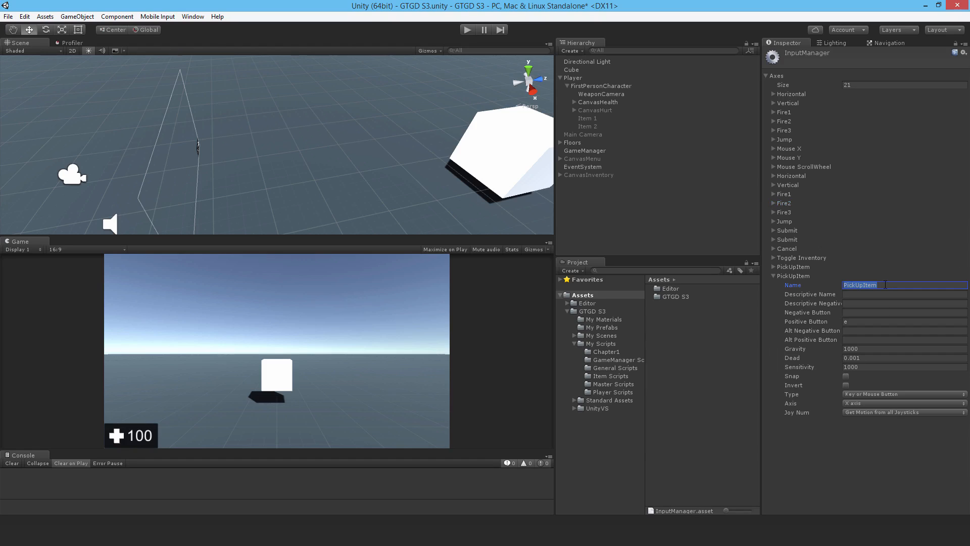
type("Throw")
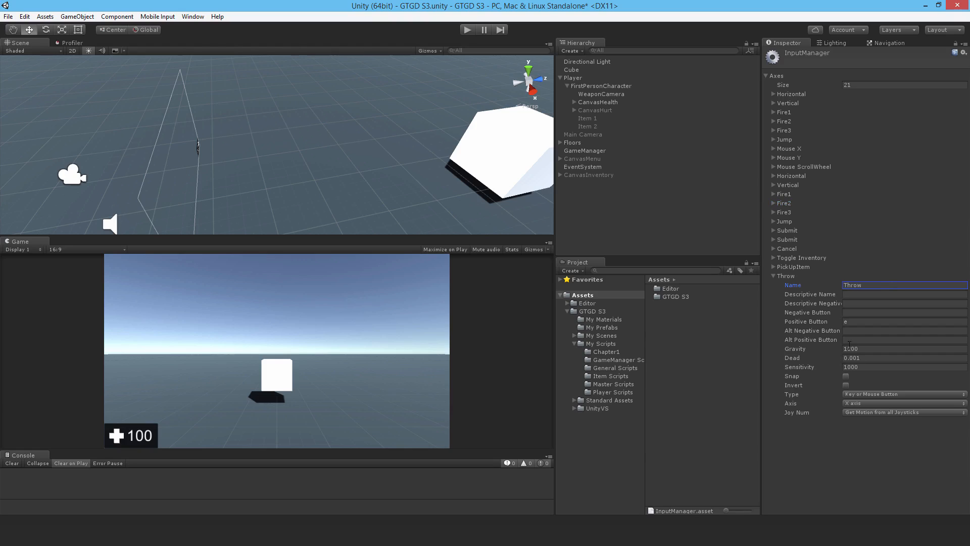
left_click(903, 321)
type("f")
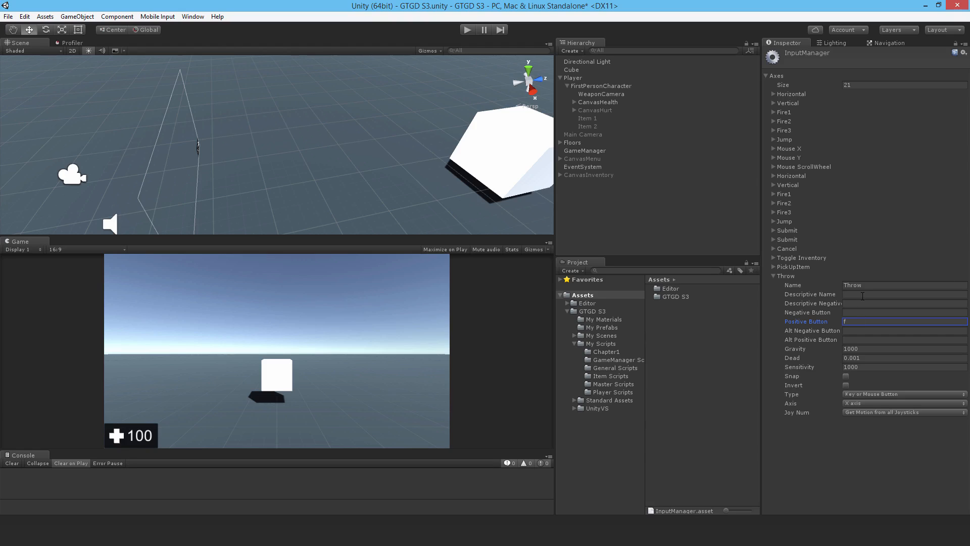
left_click(774, 275)
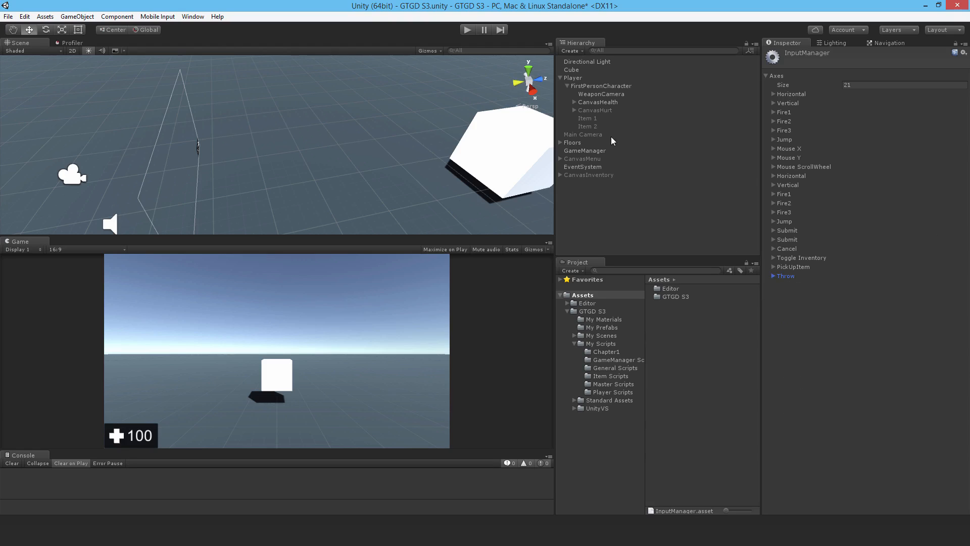
Step: Switch to Visual Studio to review CheckForThrowInput and CarryOutThrowActions in Item_Throw.cs
left_click(587, 118)
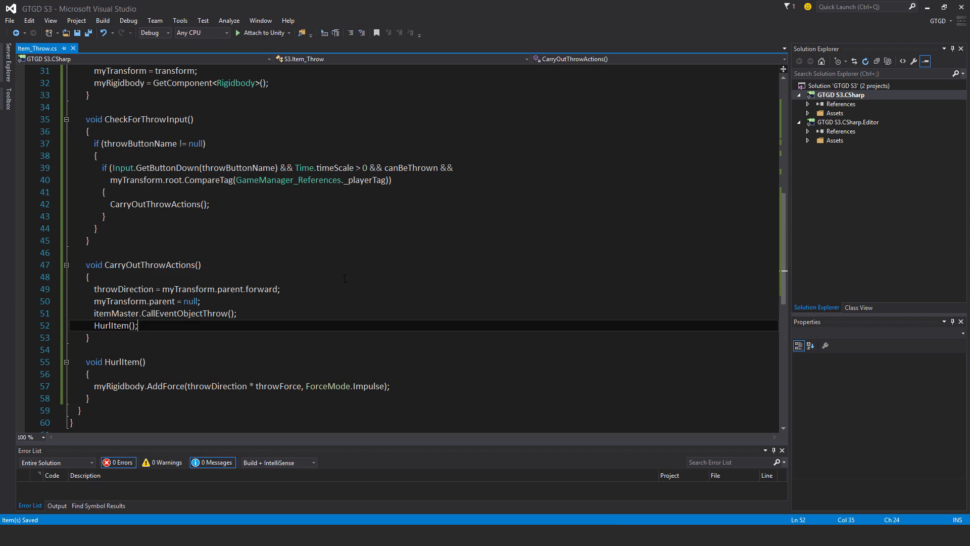
mouse_move(200, 180)
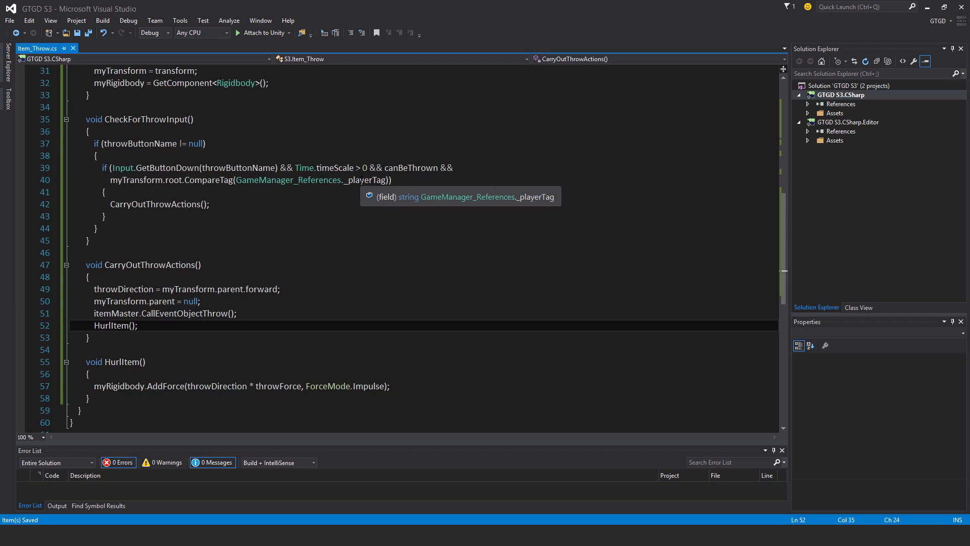
mouse_move(576, 521)
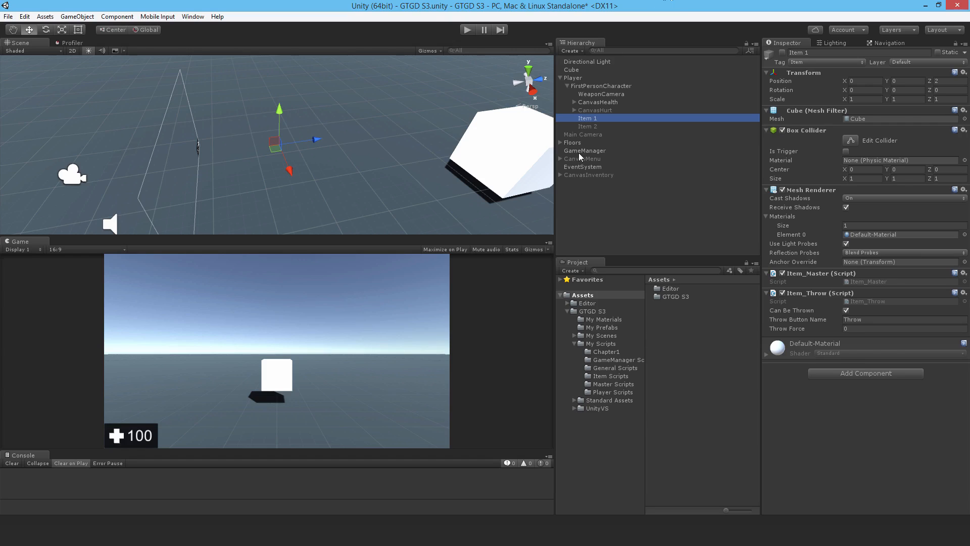
Step: Check GameManager's Player Tag, set the Player object's tag to Player, then reselect Item 1
left_click(584, 150)
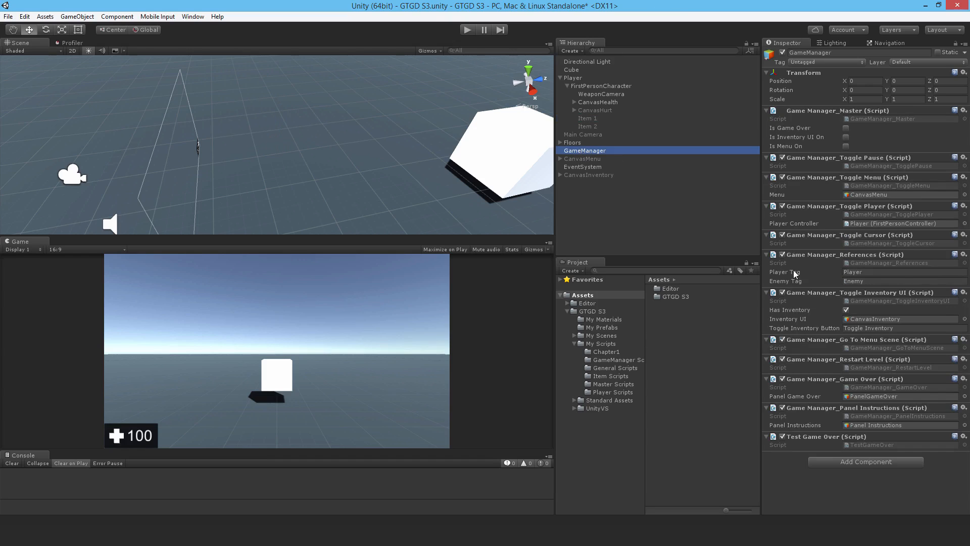
mouse_move(580, 85)
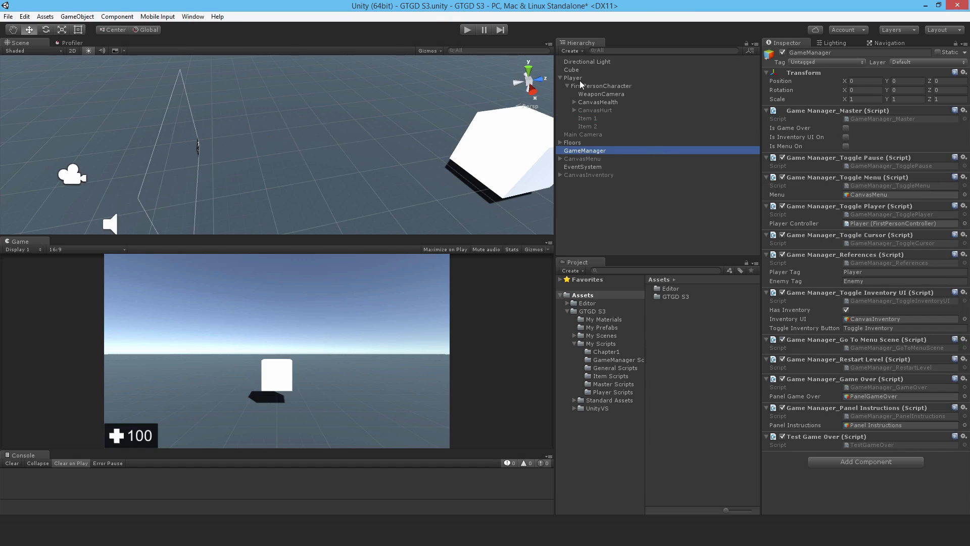
left_click(825, 62)
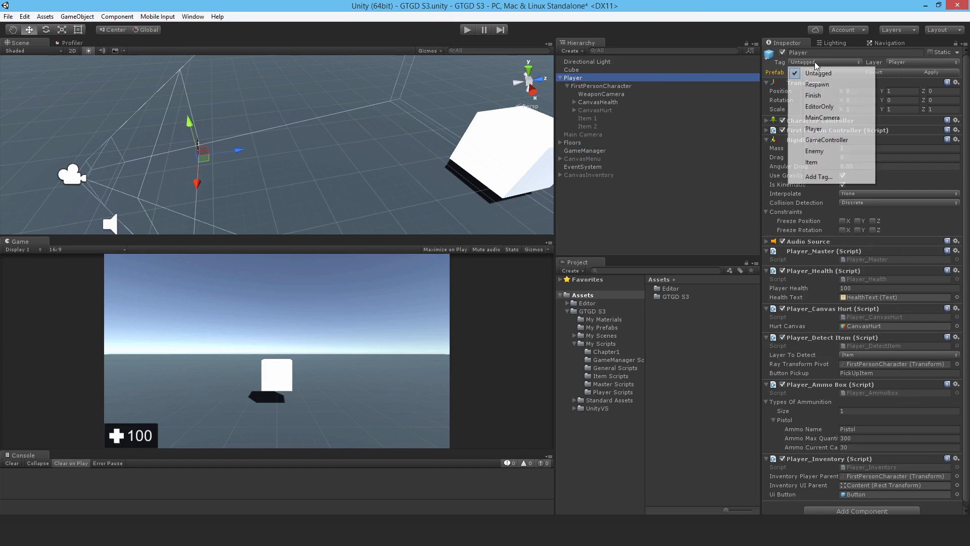
left_click(812, 129)
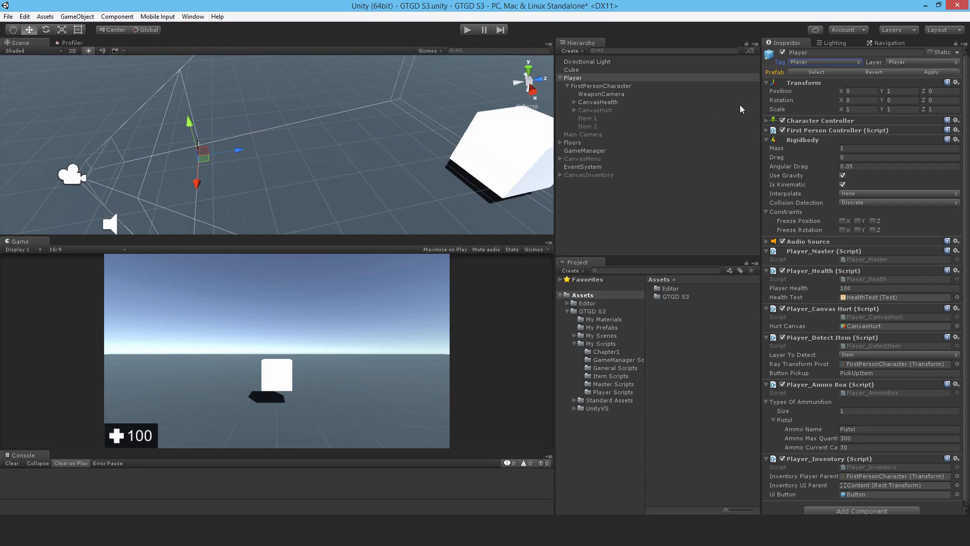
left_click(587, 118)
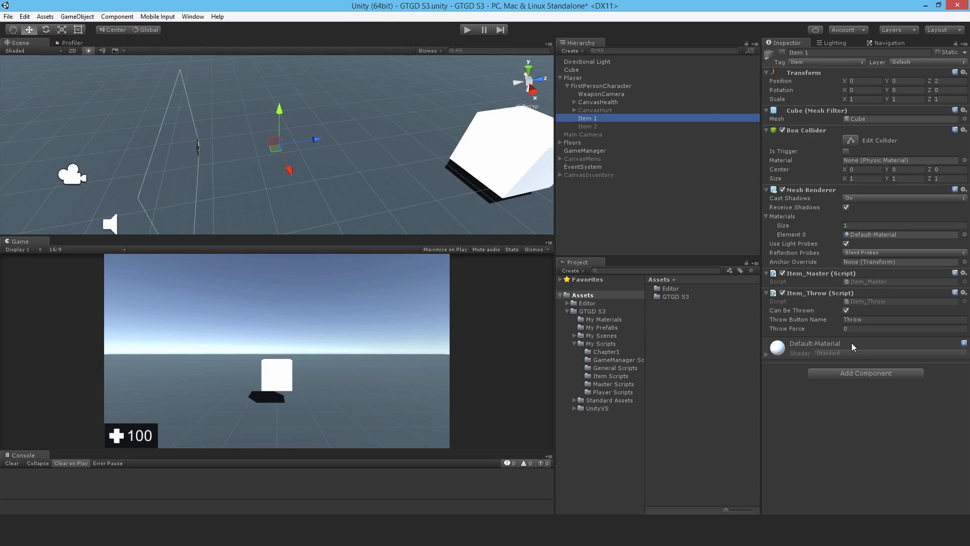
Step: Give Item 1 a Rigidbody with mass 100 and throw force 500, and copy its Item_Throw component
left_click(897, 328)
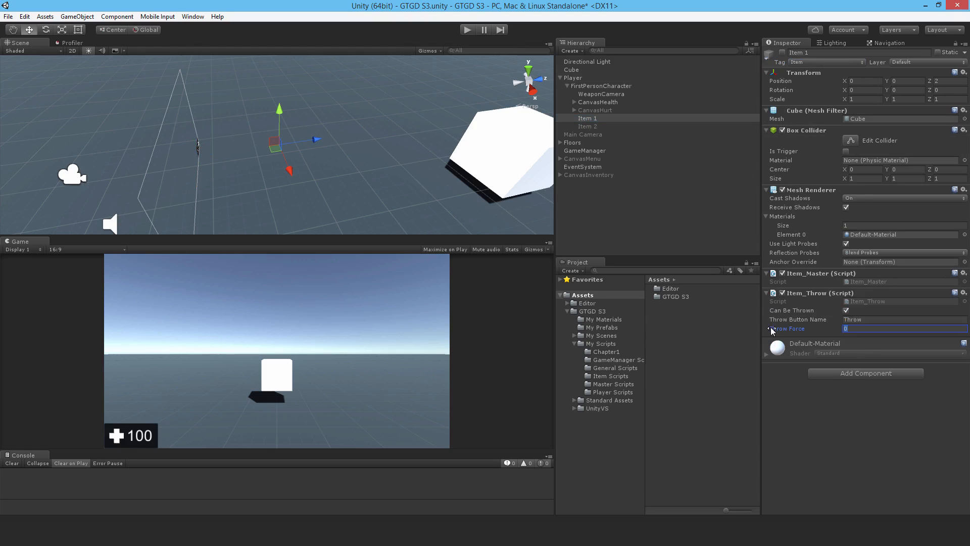
type("rigi")
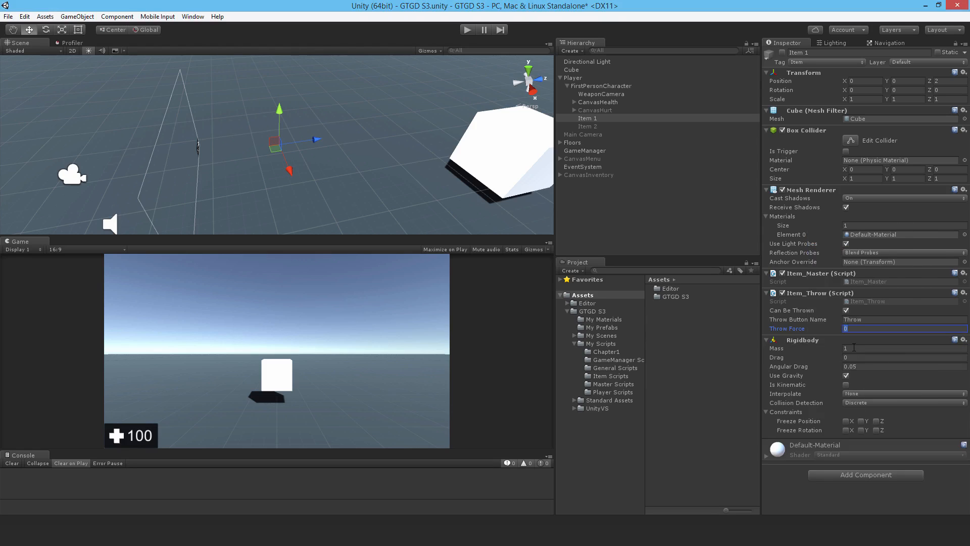
left_click(897, 347)
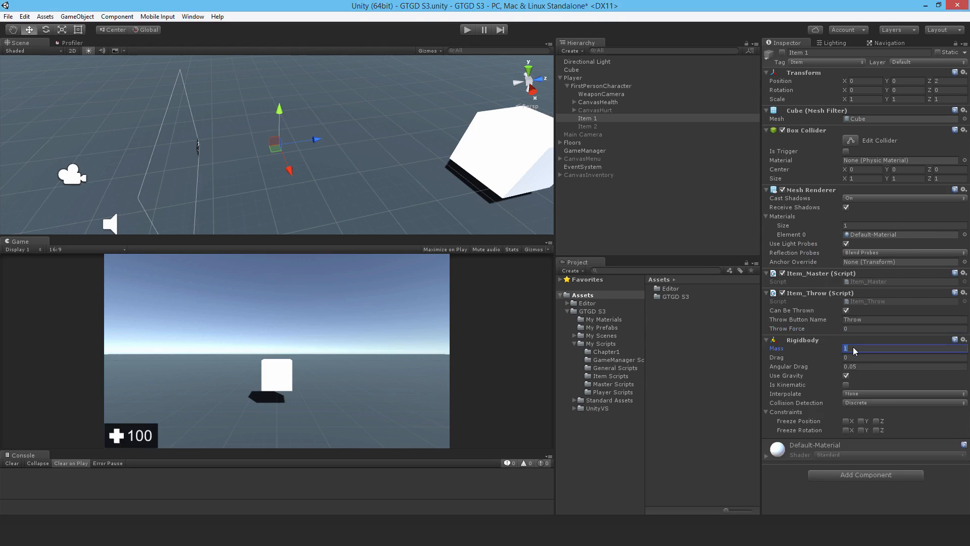
type("100")
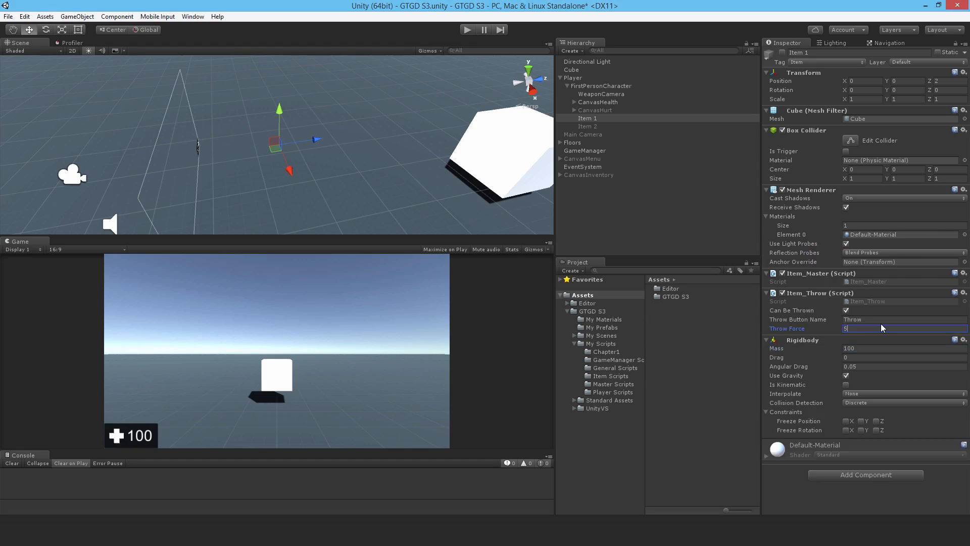
type("00")
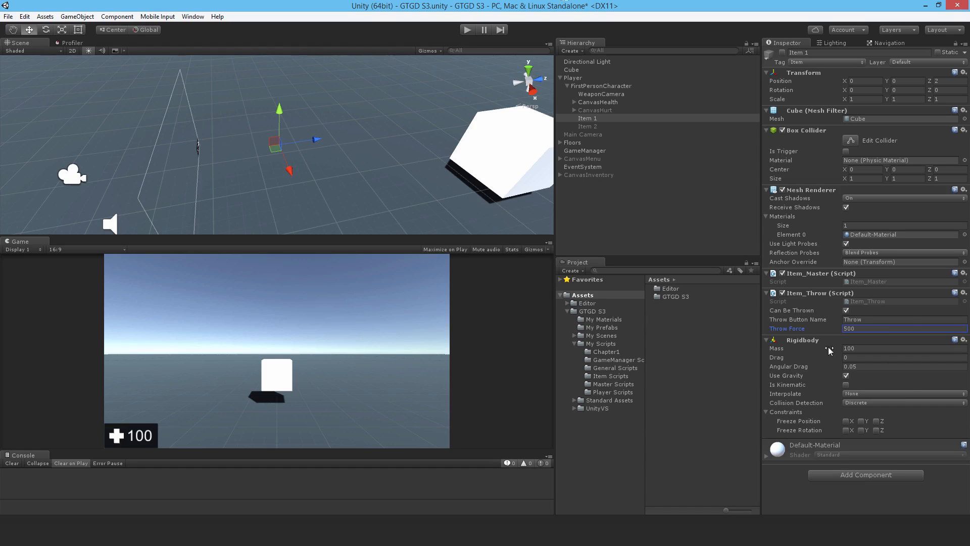
left_click(962, 291)
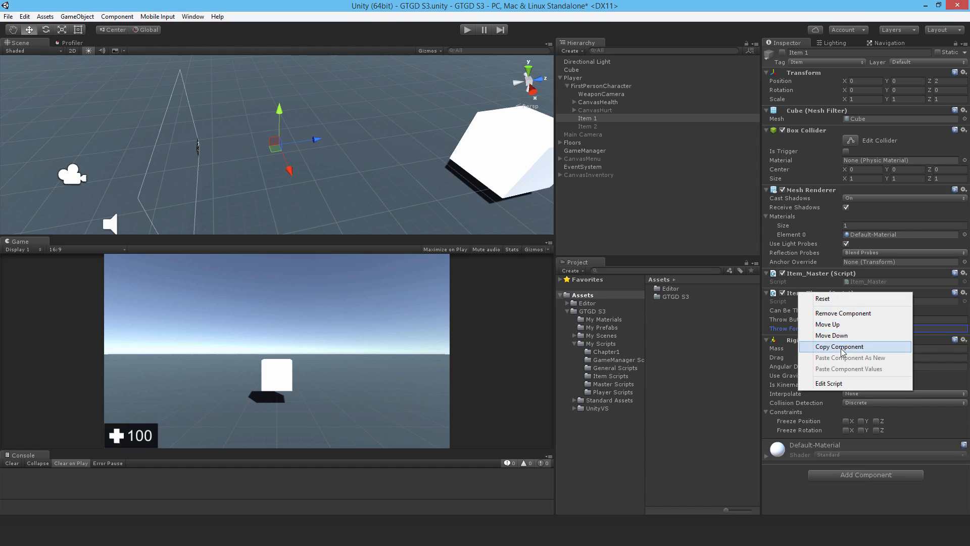
left_click(586, 126)
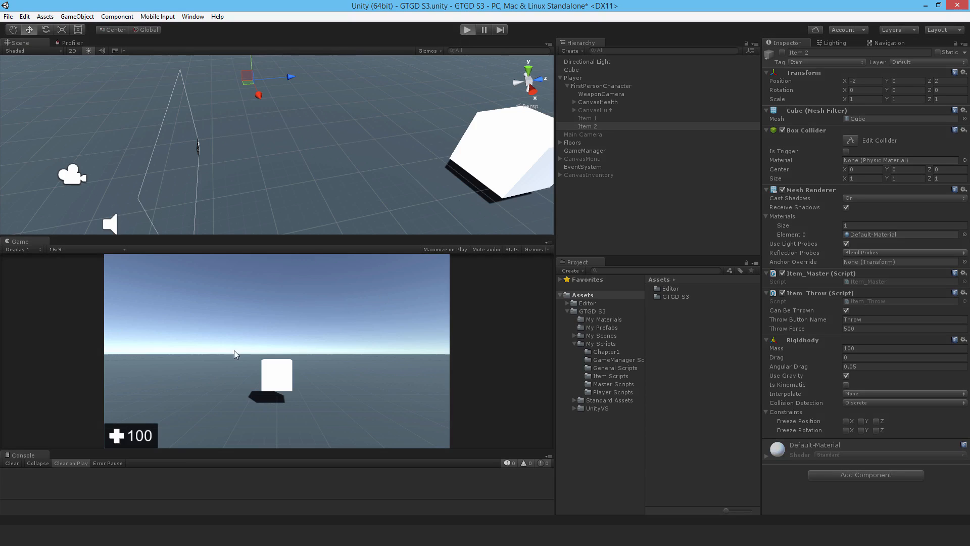
left_click(467, 29)
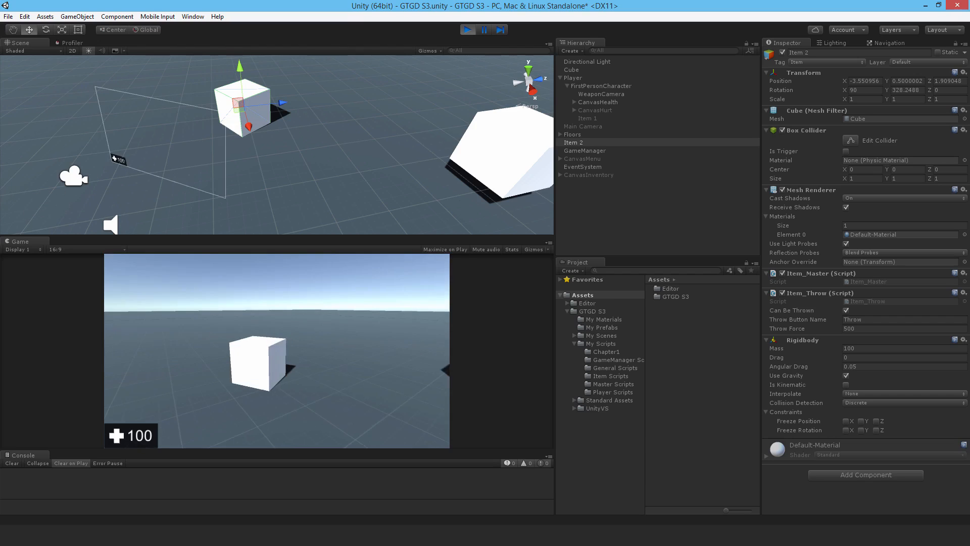
key("escape")
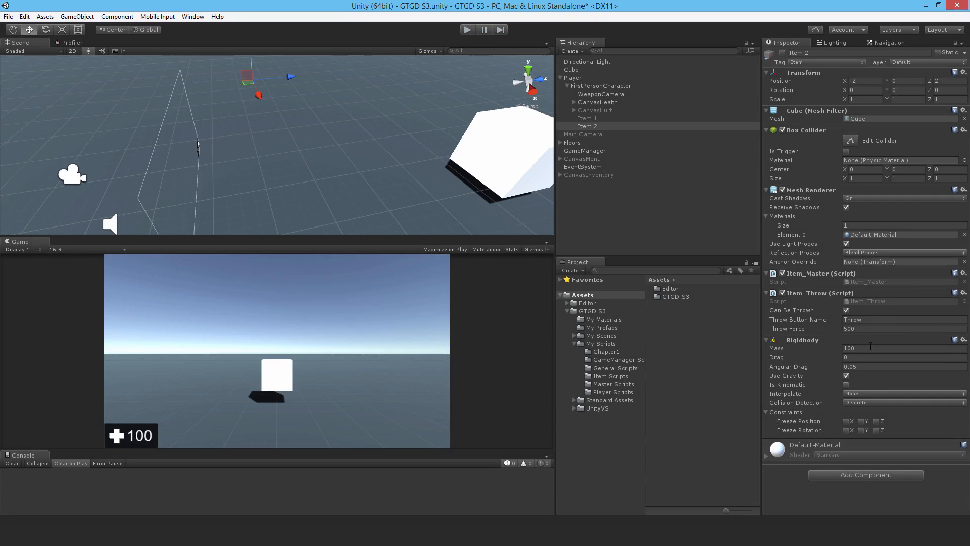
Step: Set the Throw Force in Item 2's Item_Throw component to 1000
left_click(897, 328)
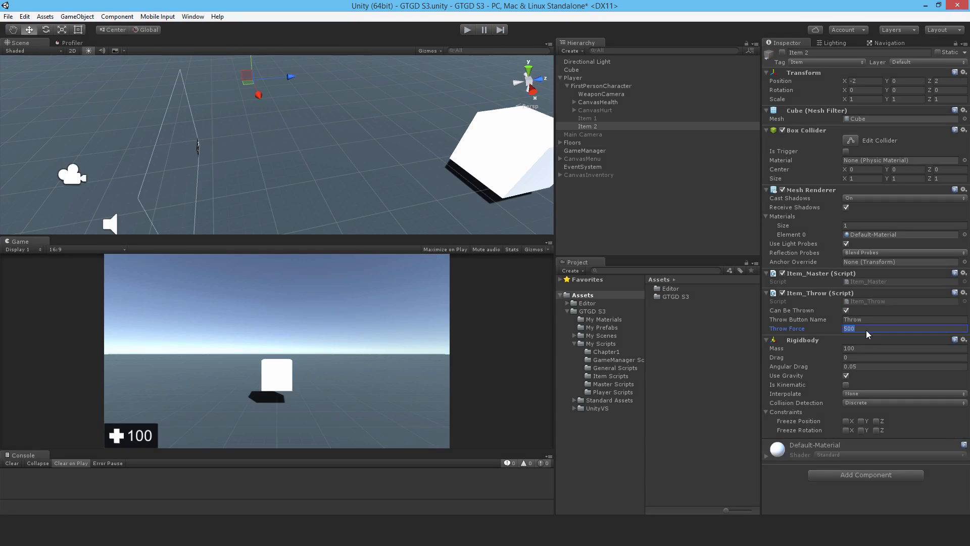
type("1000")
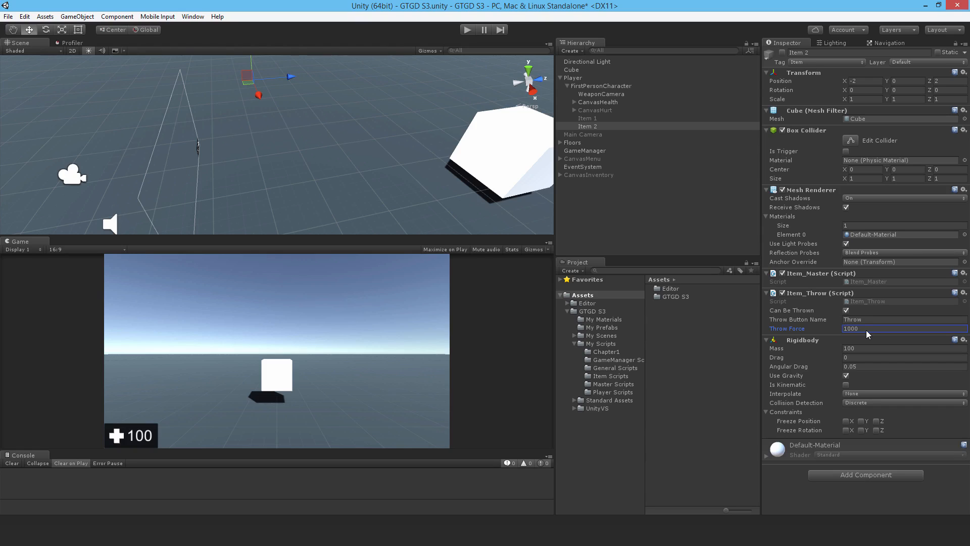
left_click(586, 117)
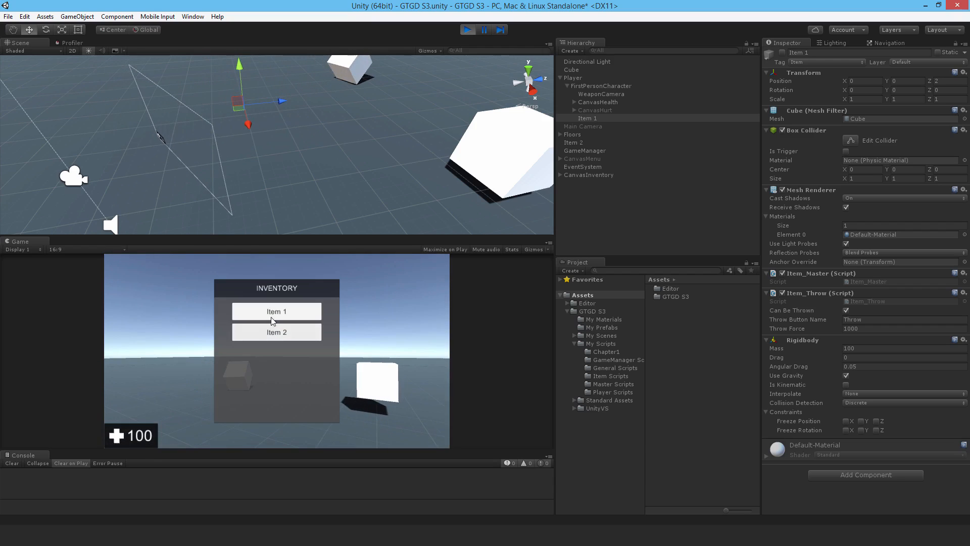
Step: During the play test, select and equip Item 1 from the inventory for throwing
left_click(276, 311)
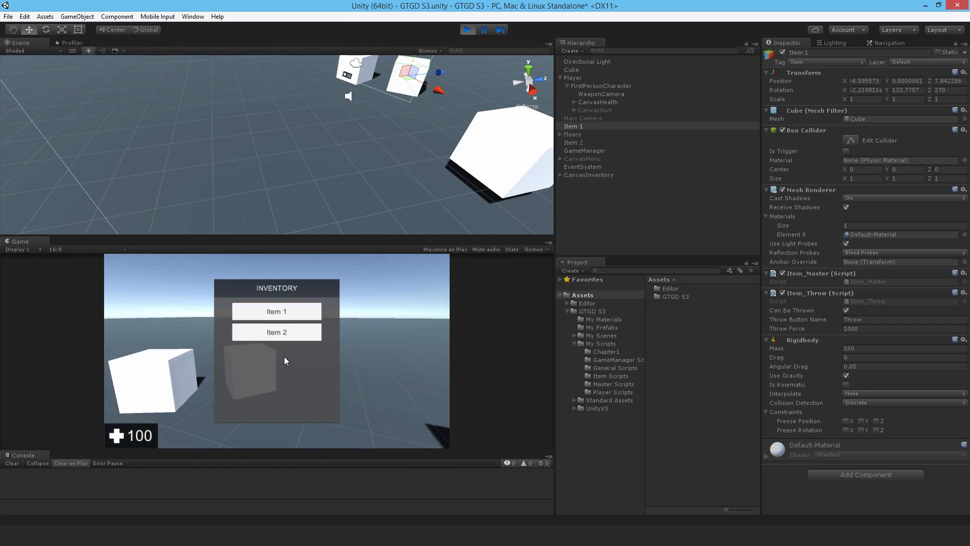
mouse_move(277, 311)
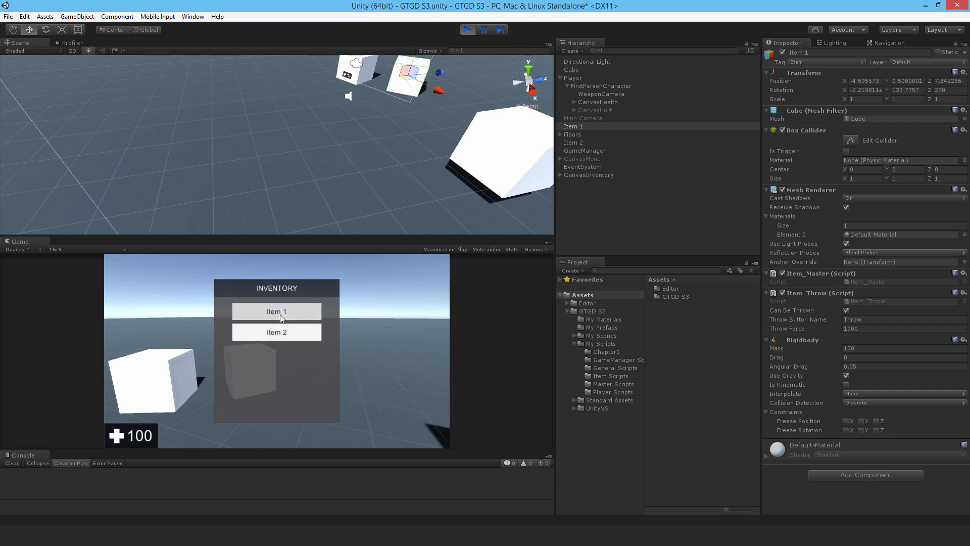
left_click(276, 311)
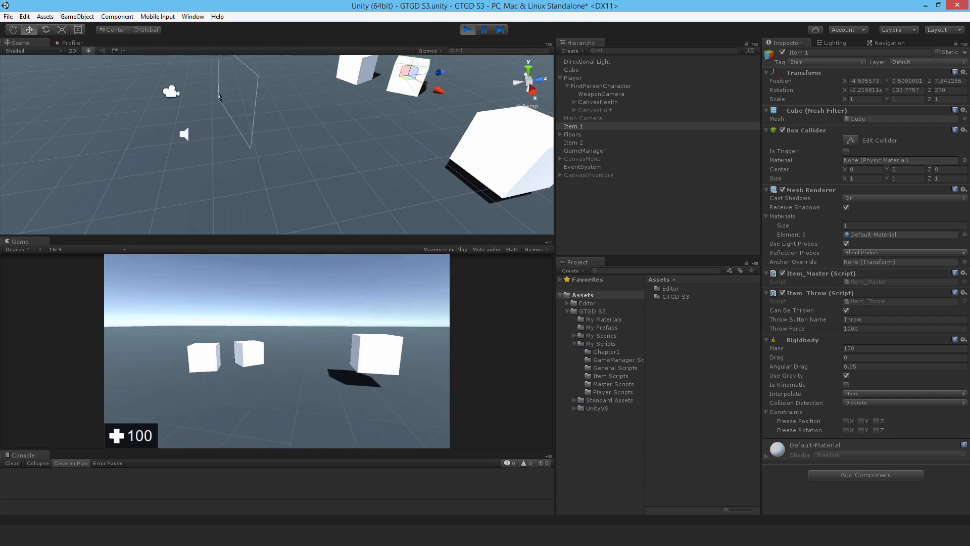